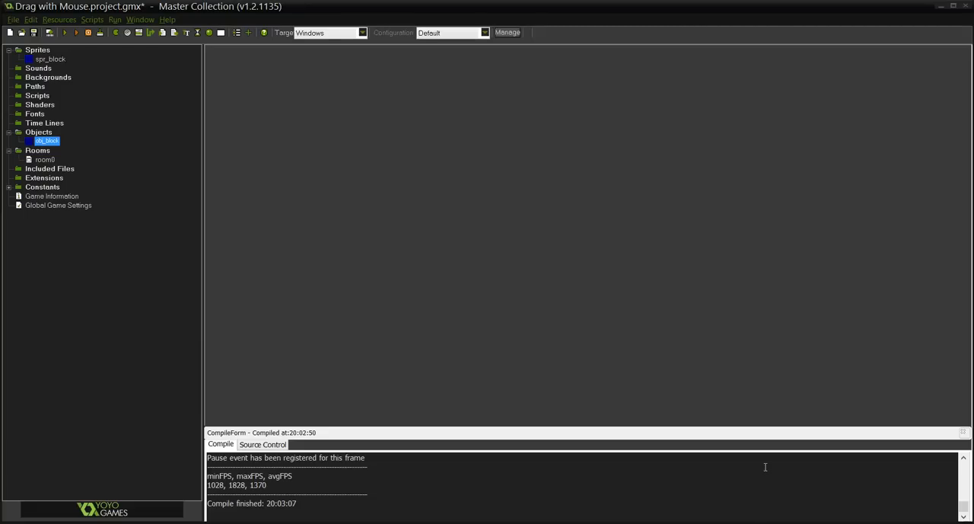
mouse_move(544, 244)
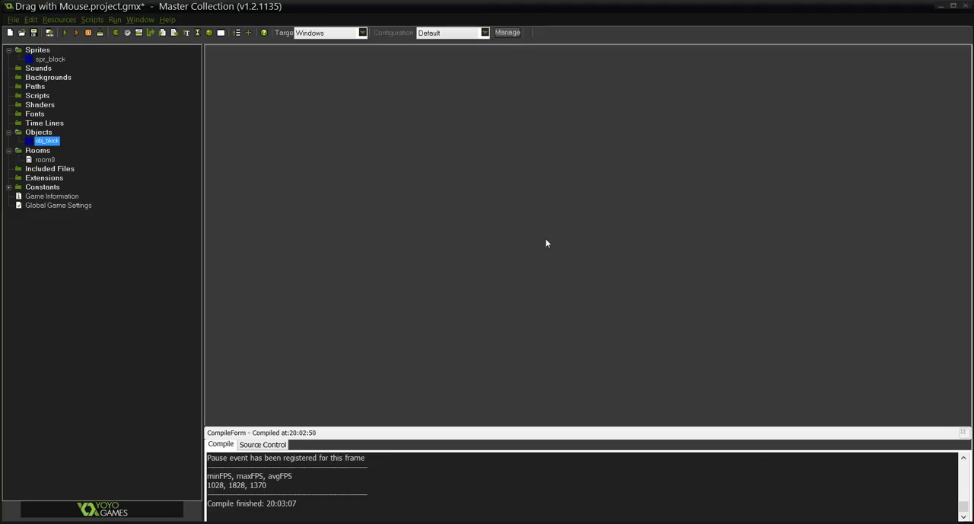
mouse_move(140, 254)
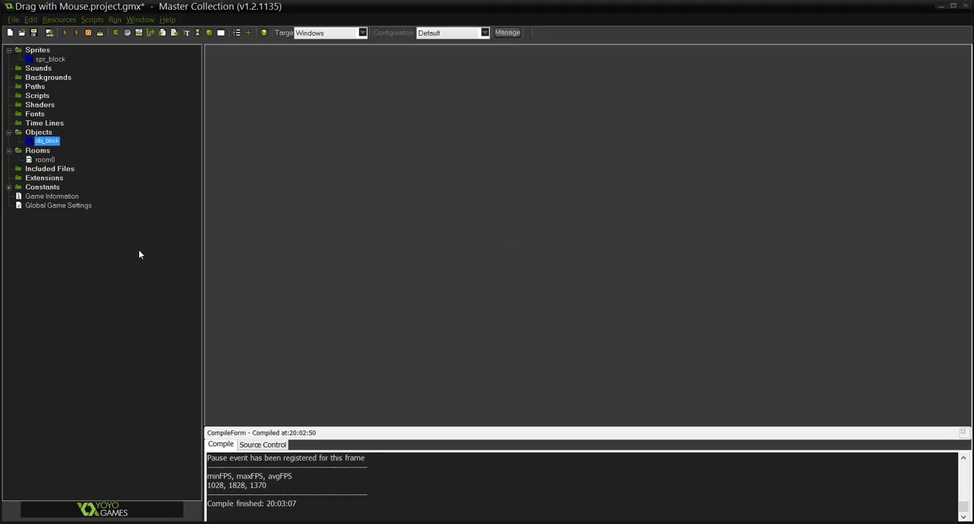
mouse_move(74, 70)
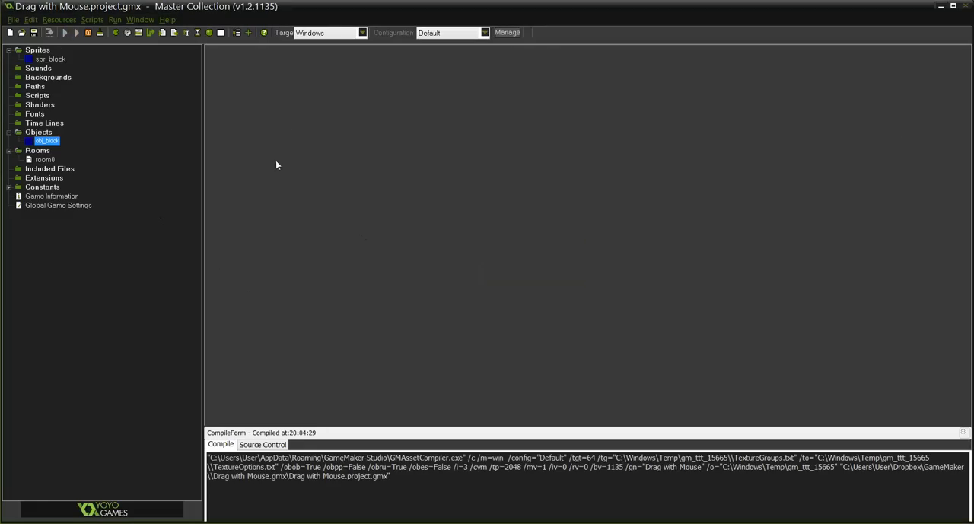
Drag the blue blocks around the running Drag with Mouse game, then close its window
click(76, 32)
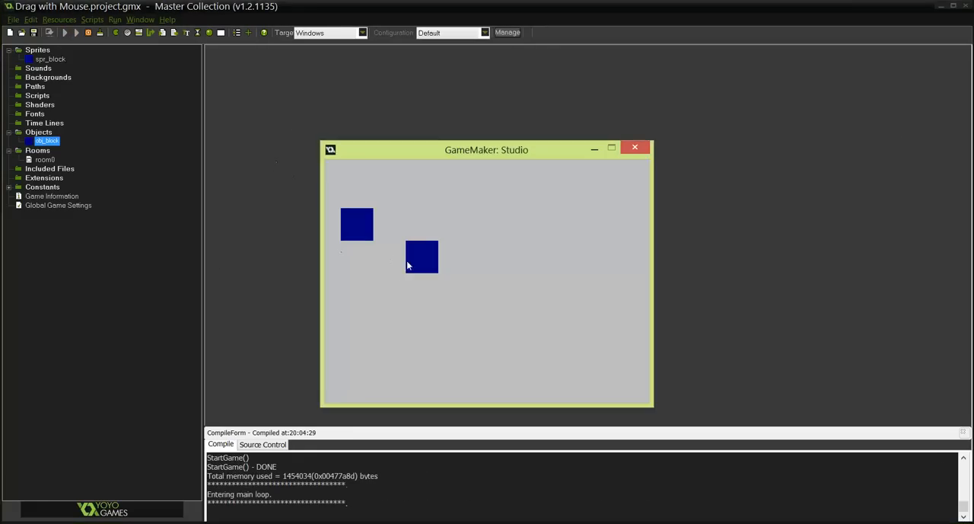
drag(422, 256, 581, 246)
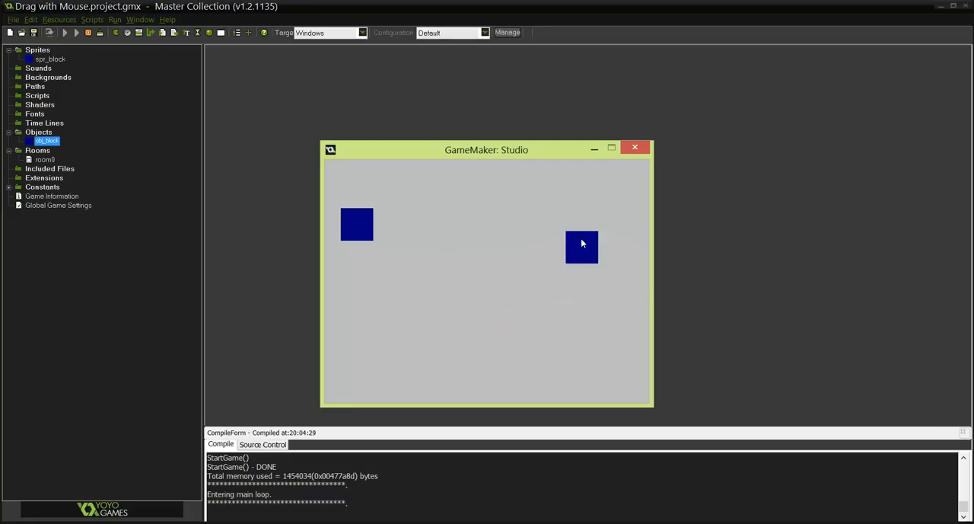
drag(581, 246, 453, 356)
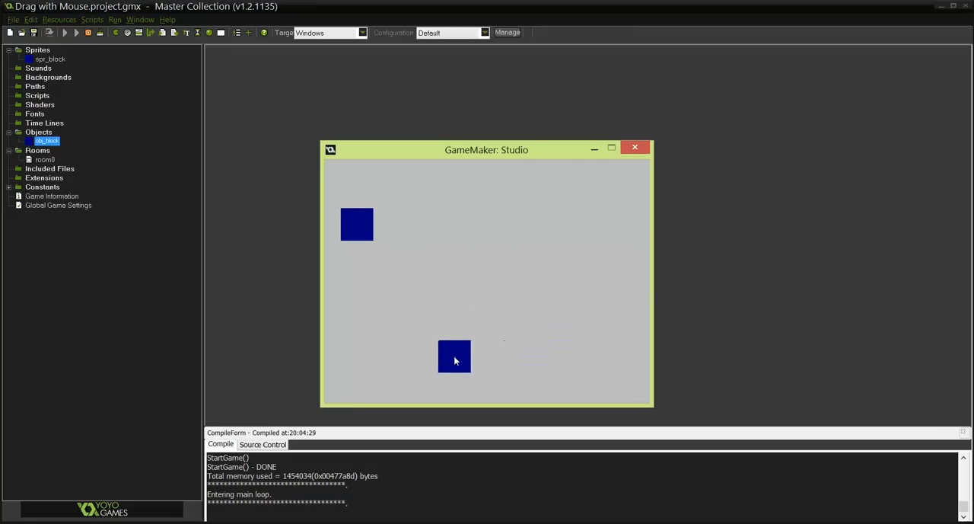
drag(454, 356, 496, 266)
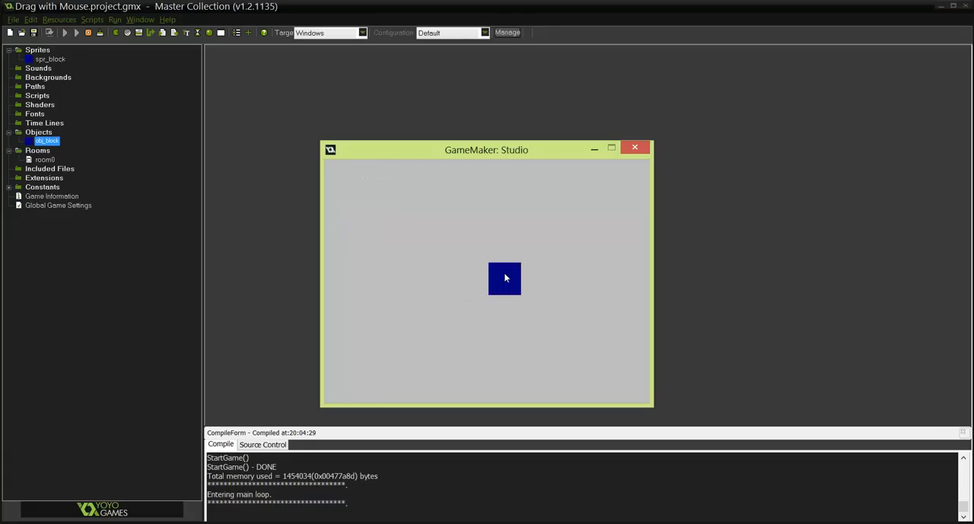
drag(506, 279, 487, 229)
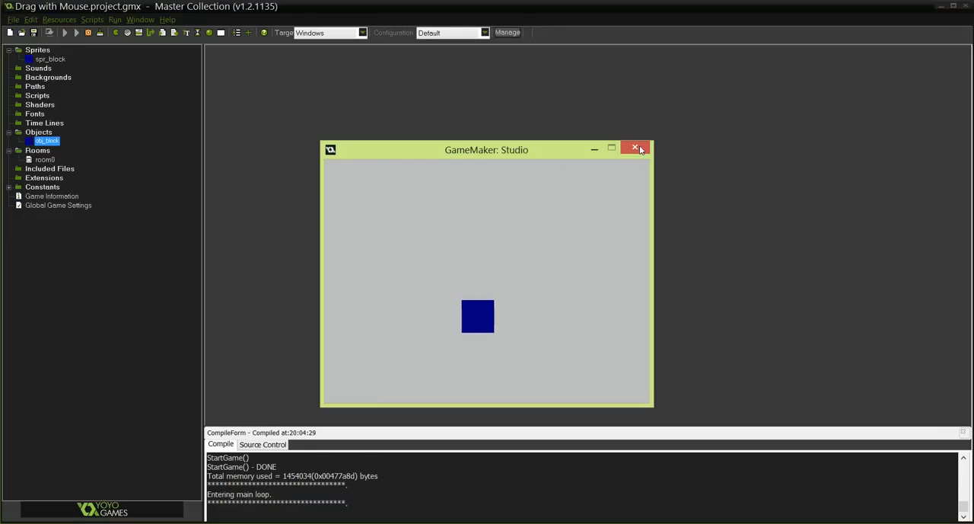
click(634, 147)
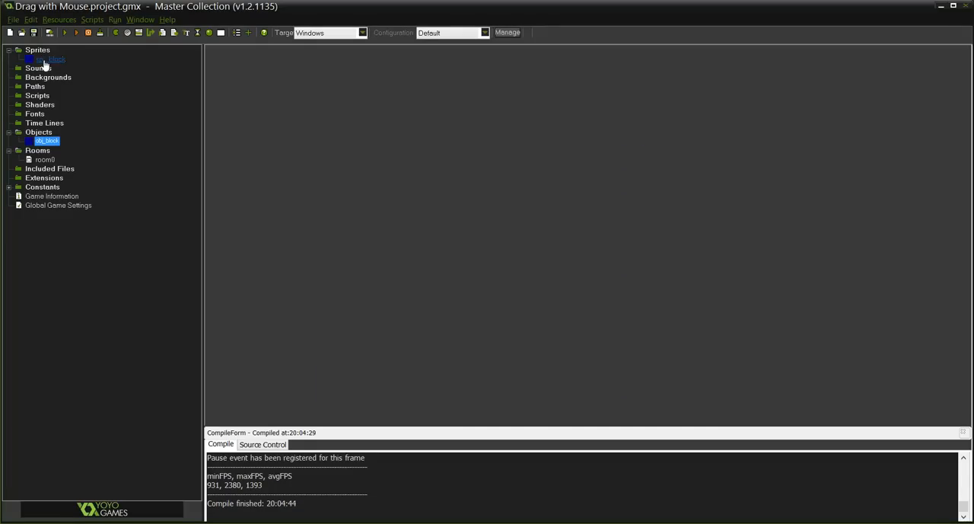
Inspect spr_block's properties and bring up obj_block's Object Properties
double_click(45, 57)
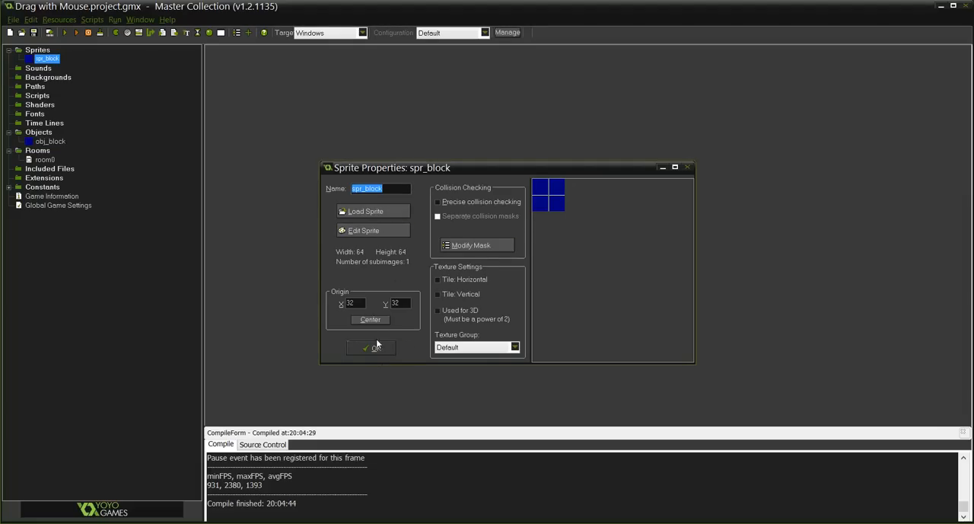
click(371, 347)
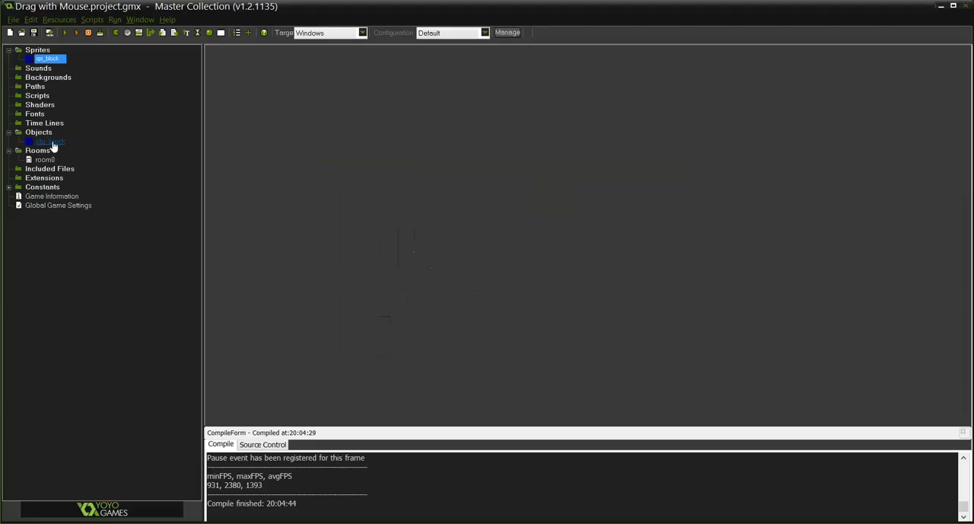
click(47, 140)
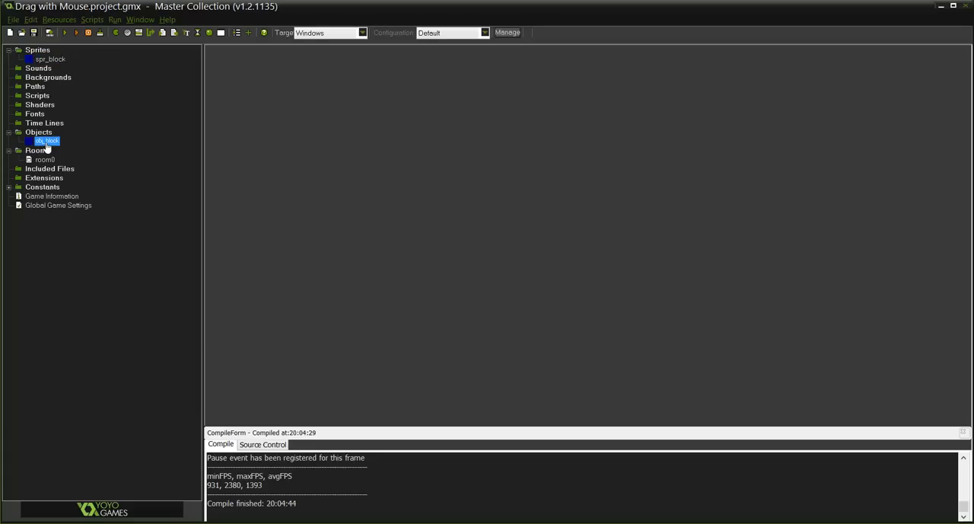
double_click(46, 140)
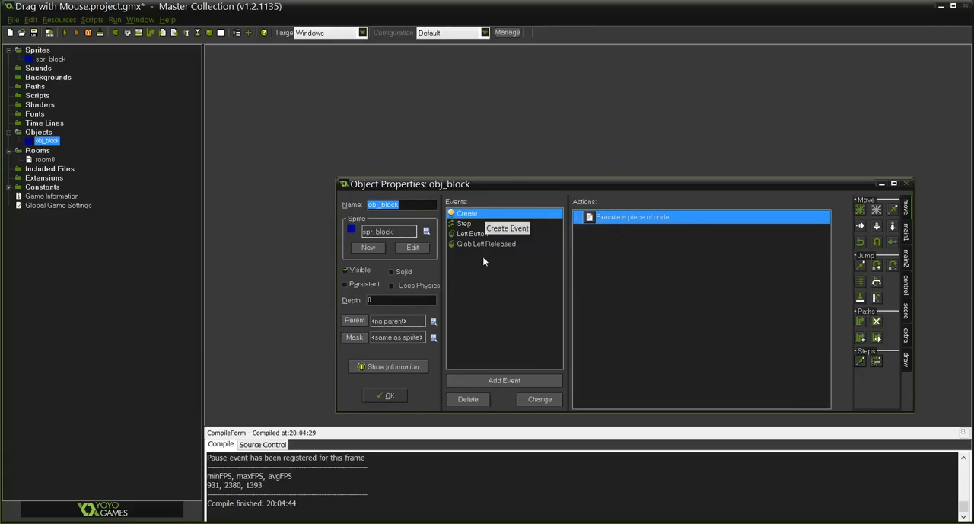
Delete obj_block's Create event with its actions, leaving only the global left-released event
click(467, 399)
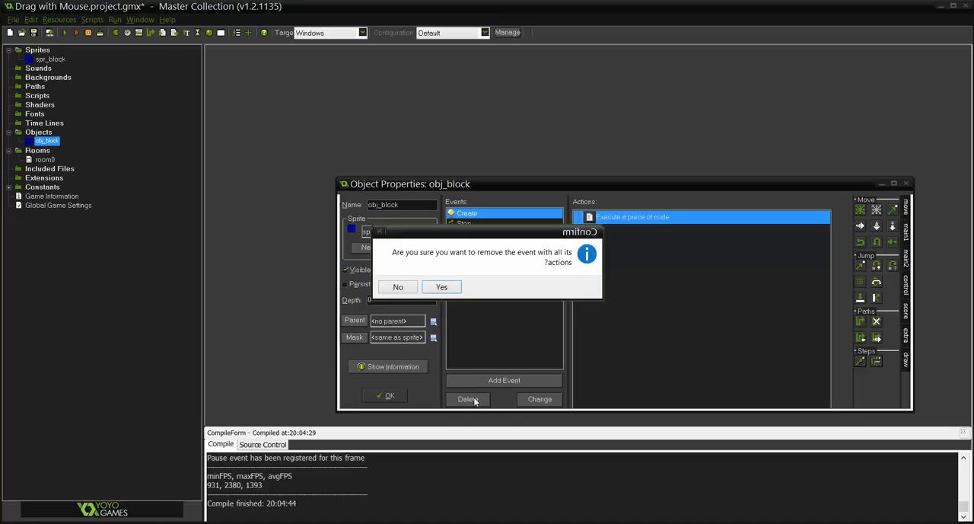
click(441, 286)
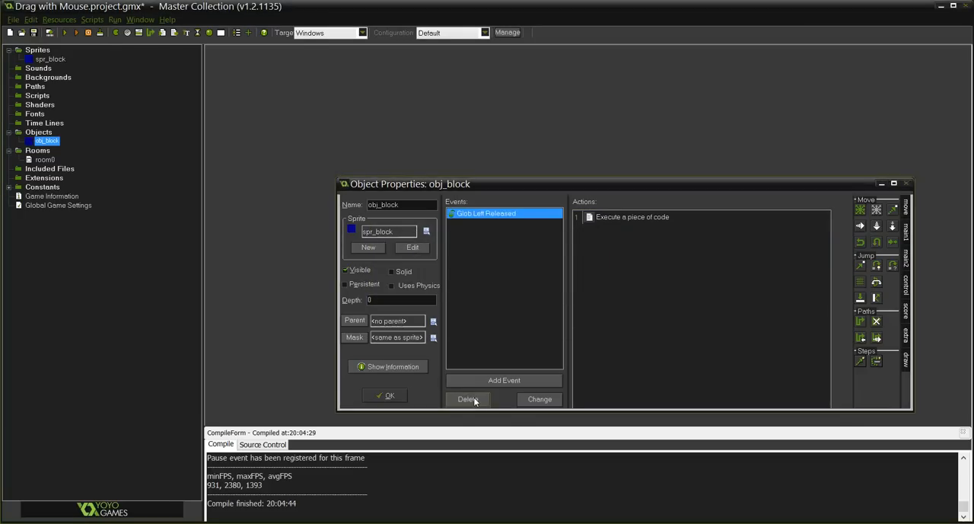
click(383, 396)
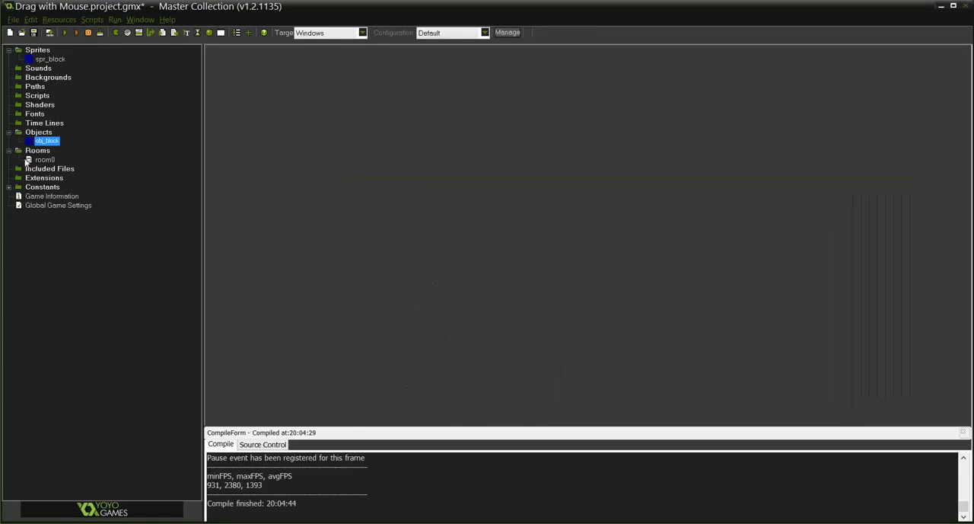
Open room0 to see how the single obj_block is placed in the room
right_click(616, 319)
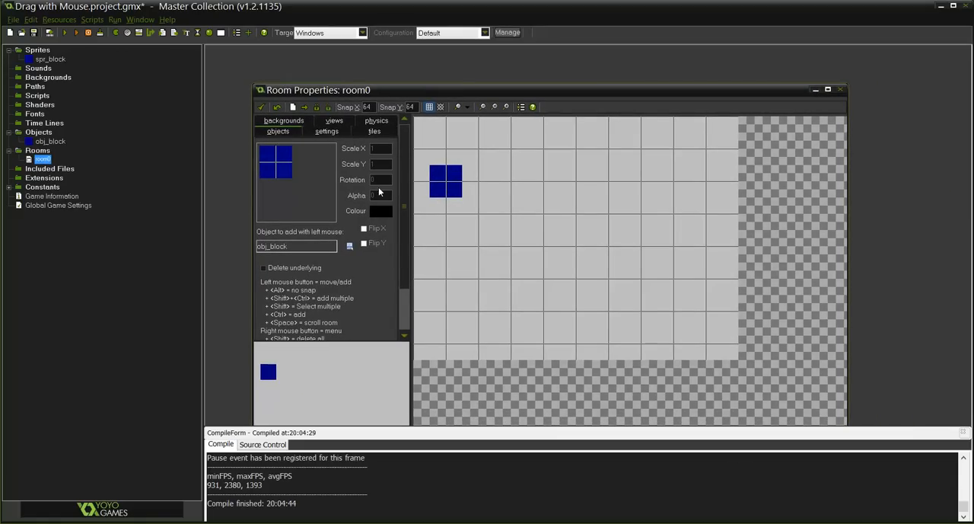
mouse_move(262, 106)
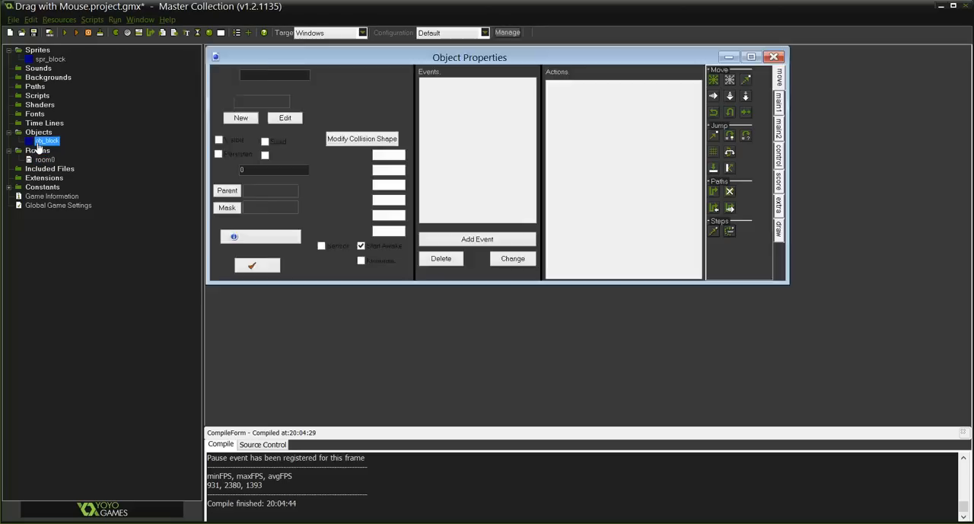
Add a Create event to obj_block with code ///setup and selected = false;
click(478, 238)
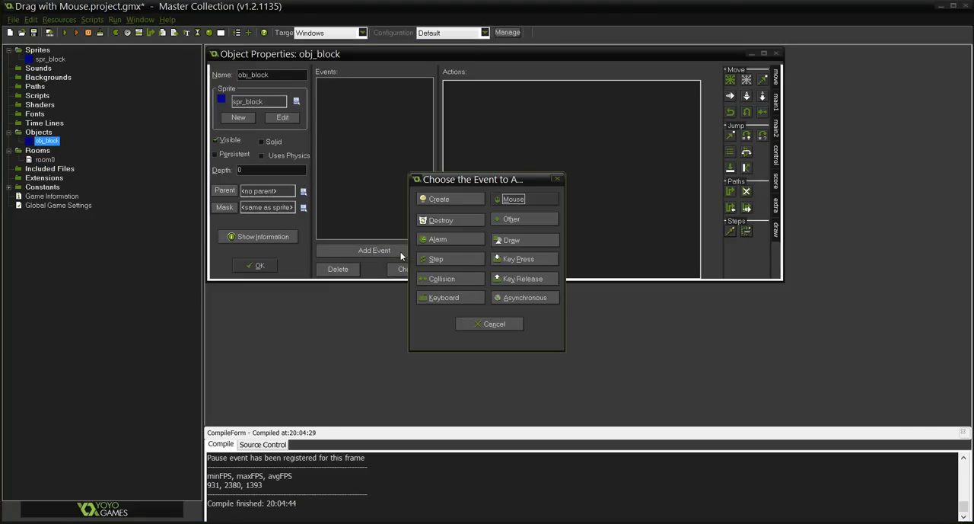
click(438, 198)
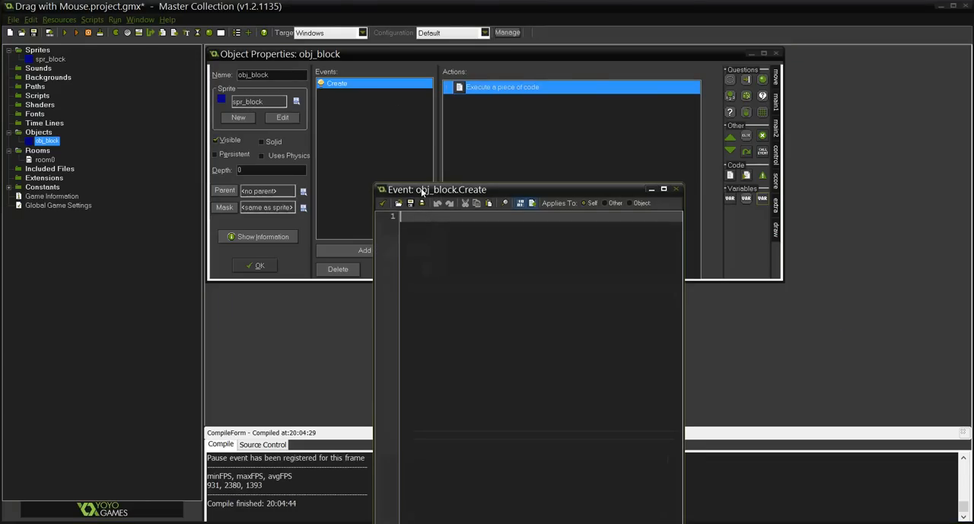
text(///)
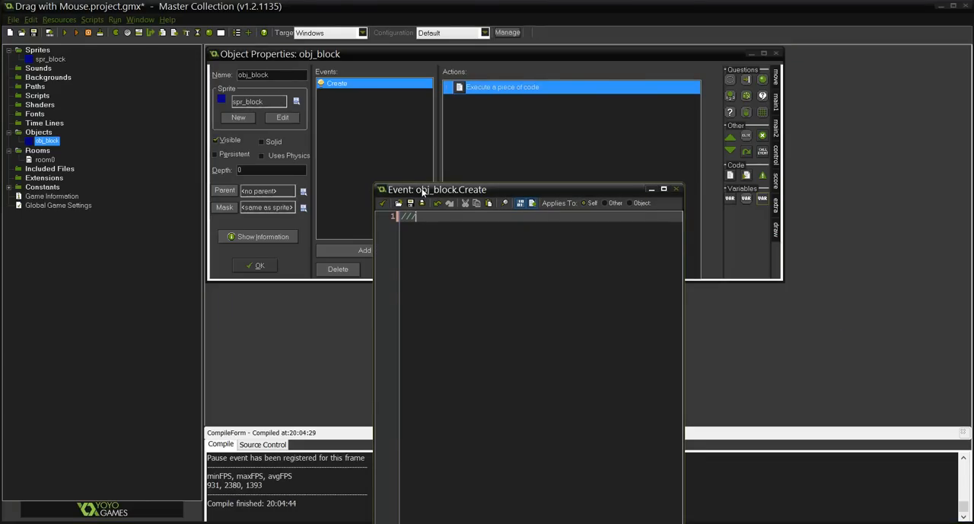
text(set)
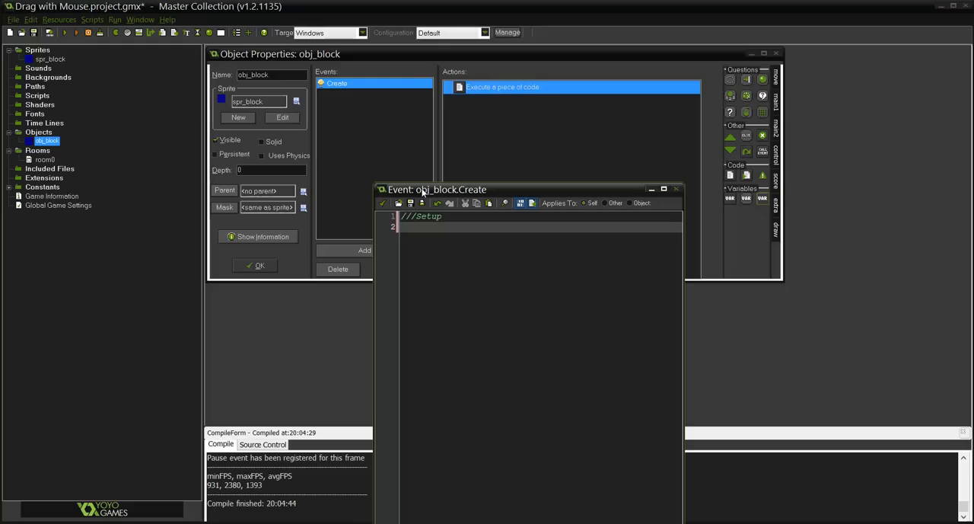
text(sel)
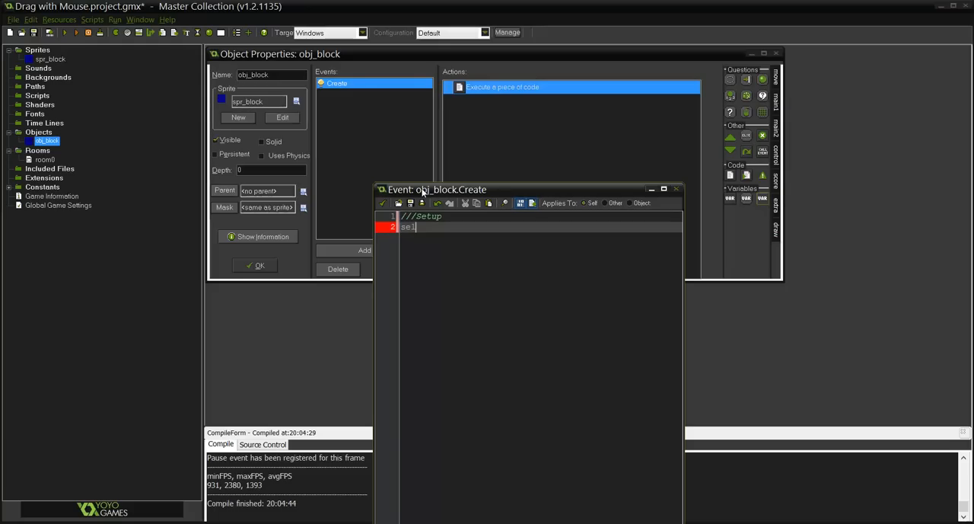
text(ected = fa)
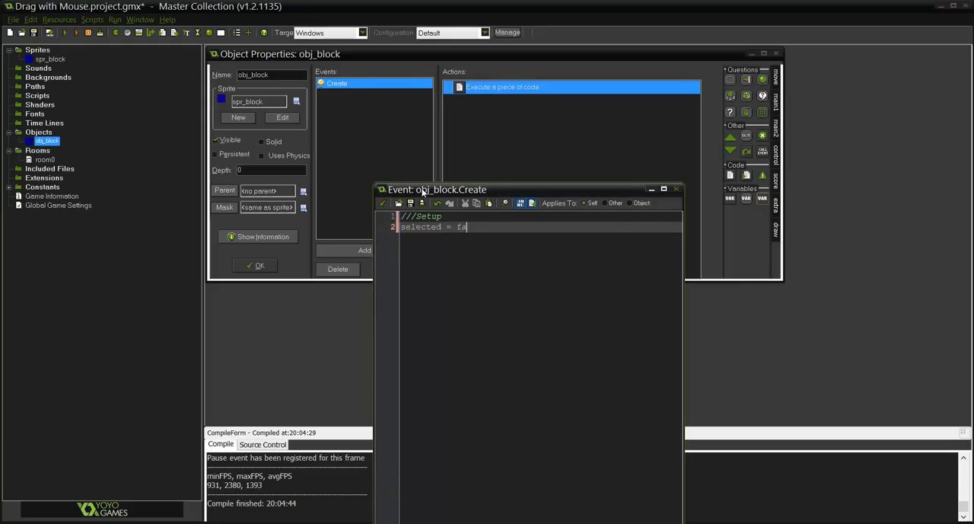
text(lse;)
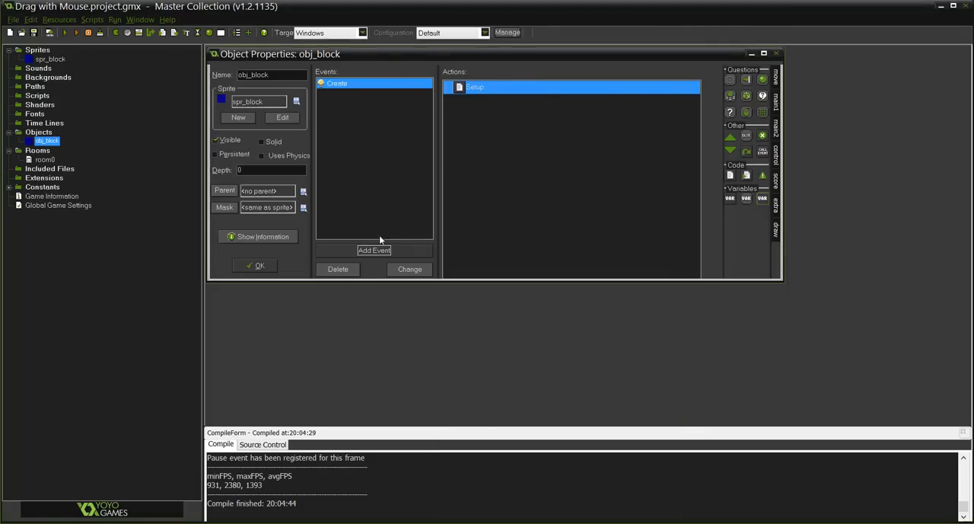
Add a Mouse Left Button event to obj_block next to its Create event
click(375, 249)
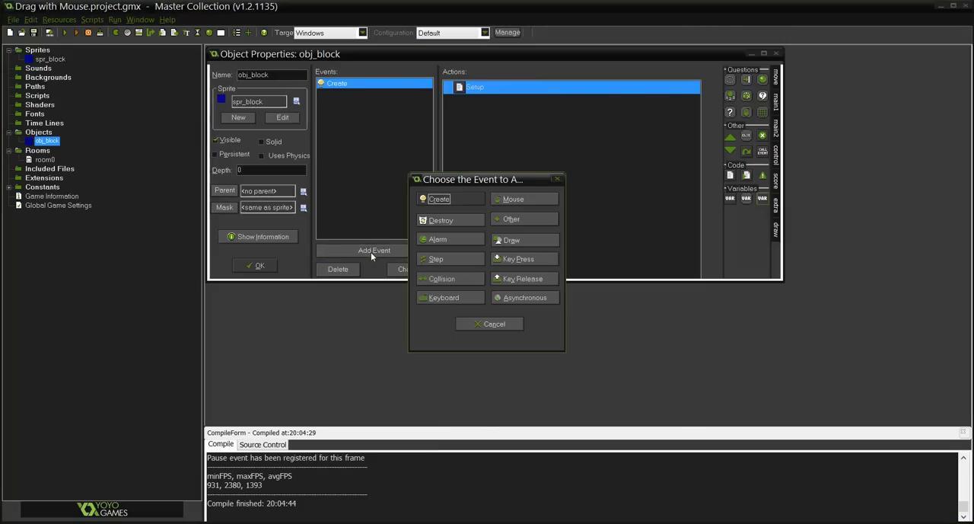
click(512, 198)
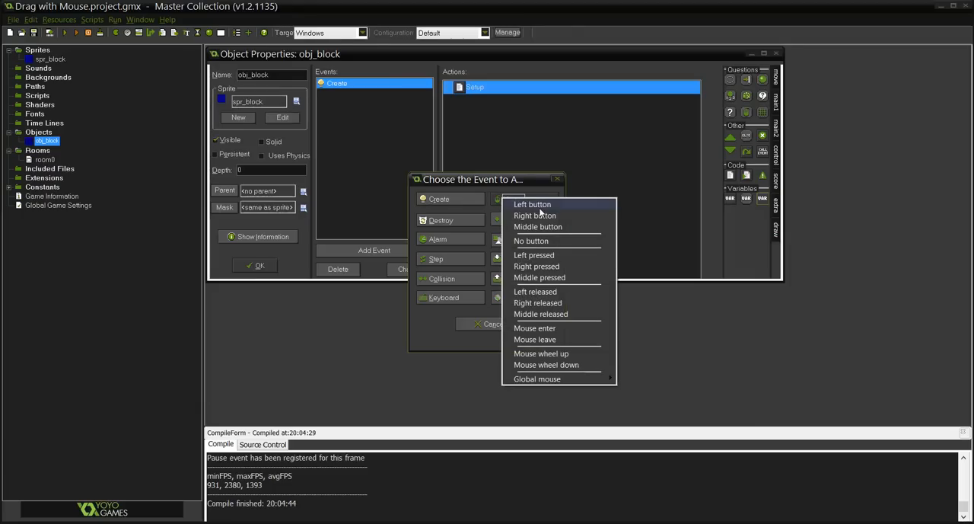
click(533, 204)
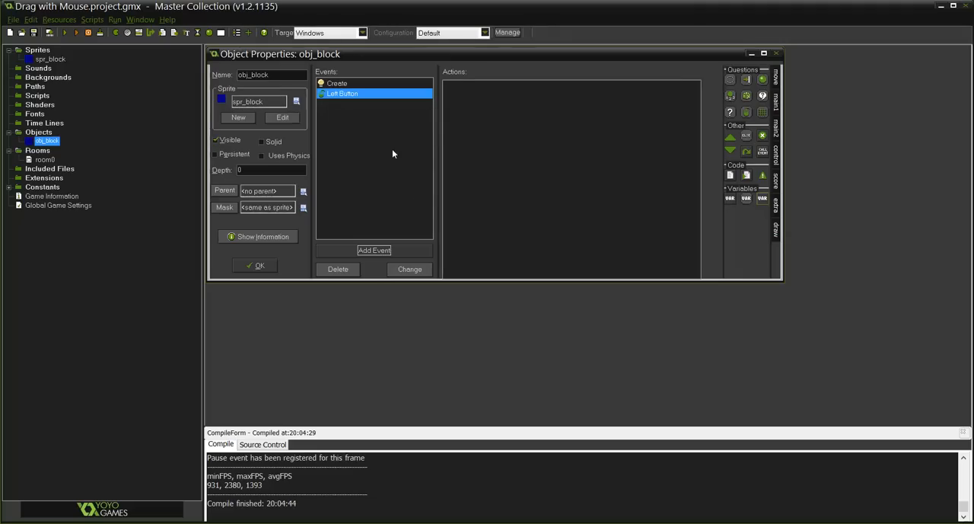
mouse_move(555, 101)
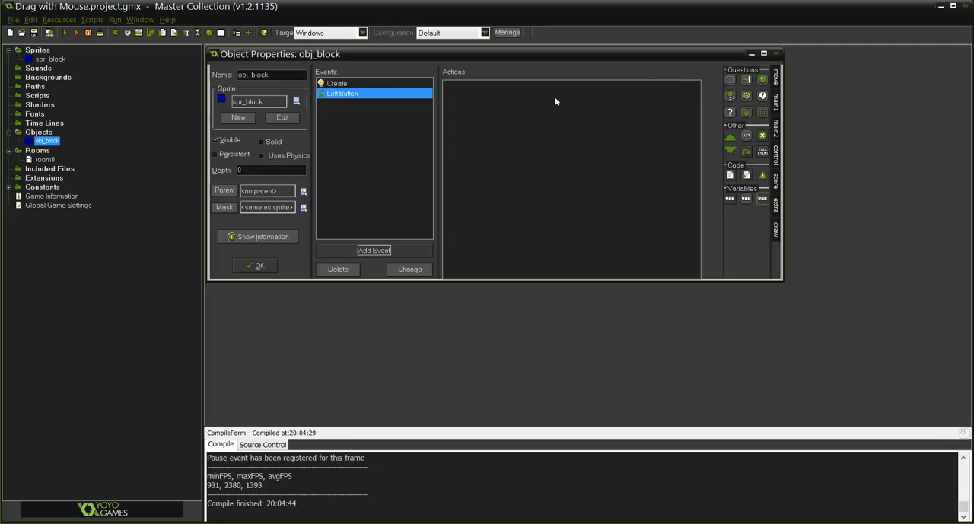
mouse_move(732, 183)
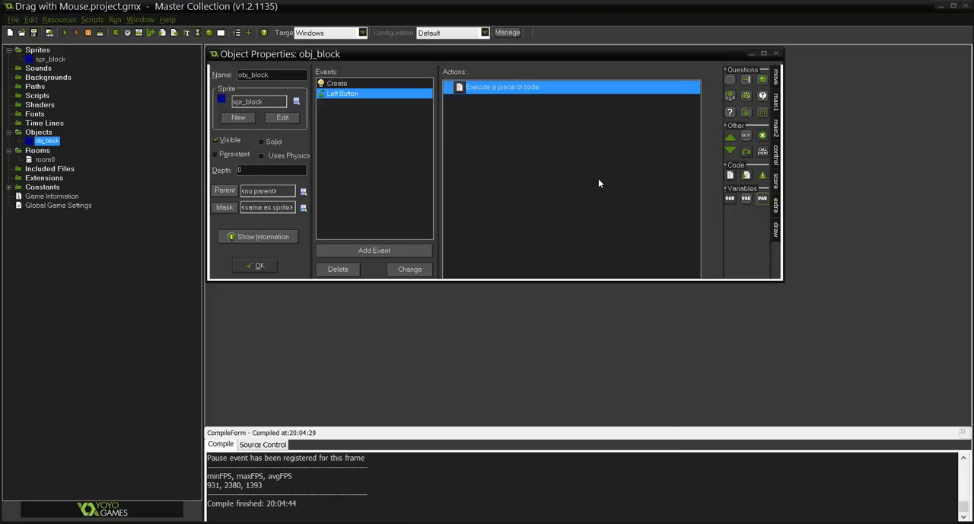
Write the Left Button code ///Move object, x=mouse_x; y=mouse_y;
double_click(502, 85)
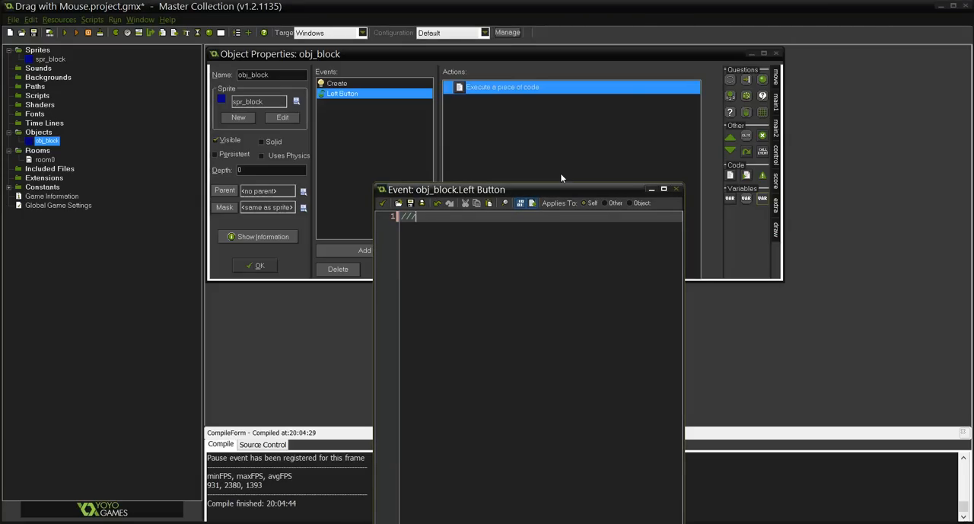
text(Move)
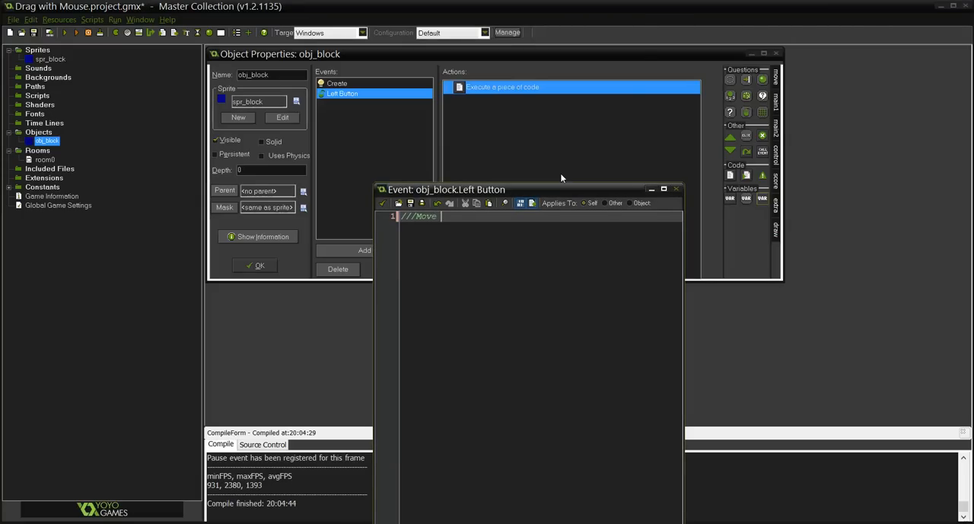
text(object)
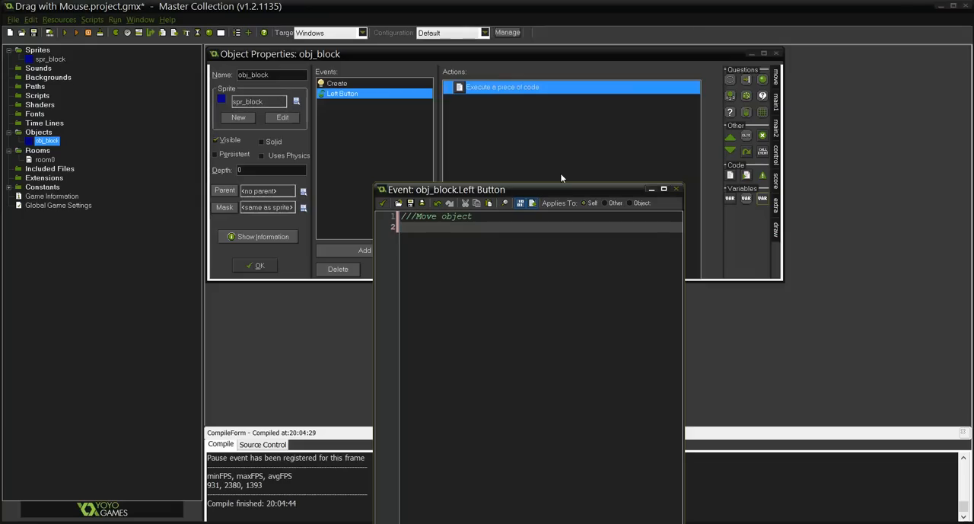
text(x=mouse_x;)
text(y=)
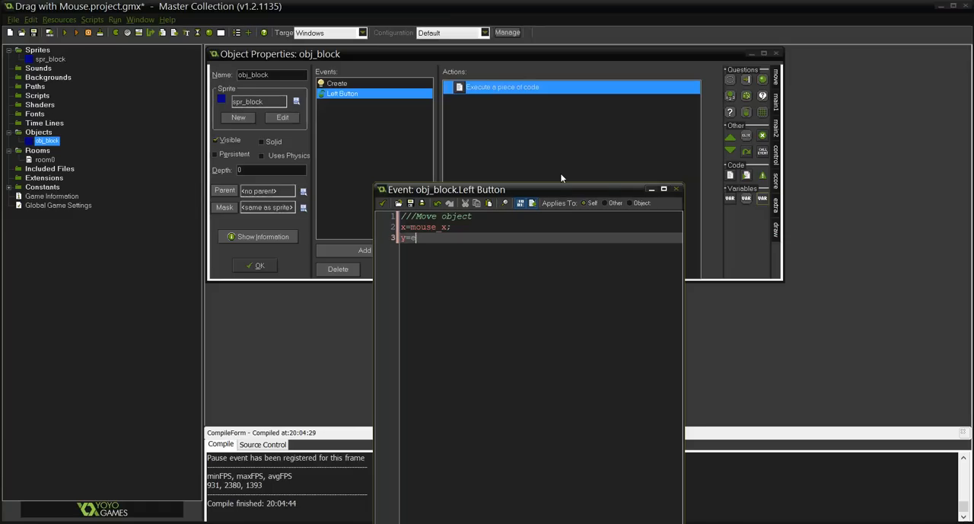
text(mouse_y;)
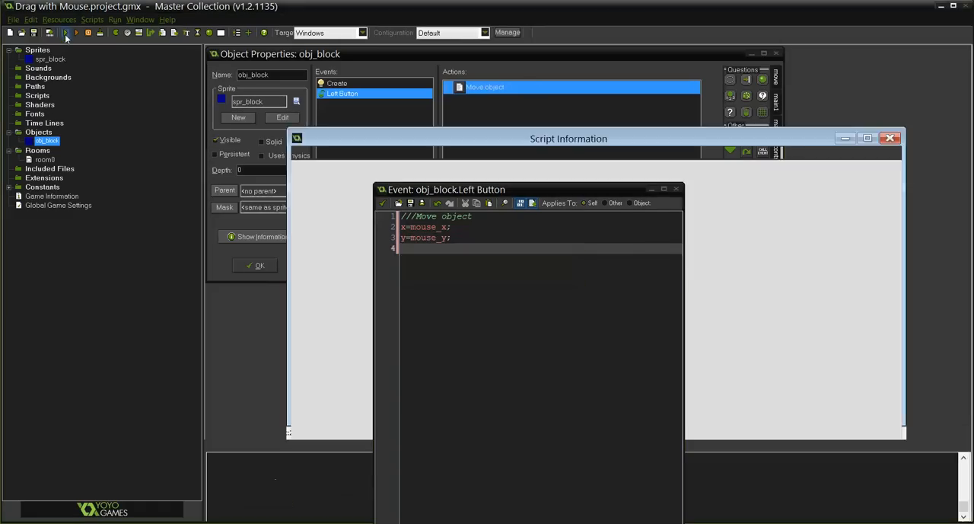
Run the game to test that the block jumps to the mouse
click(65, 33)
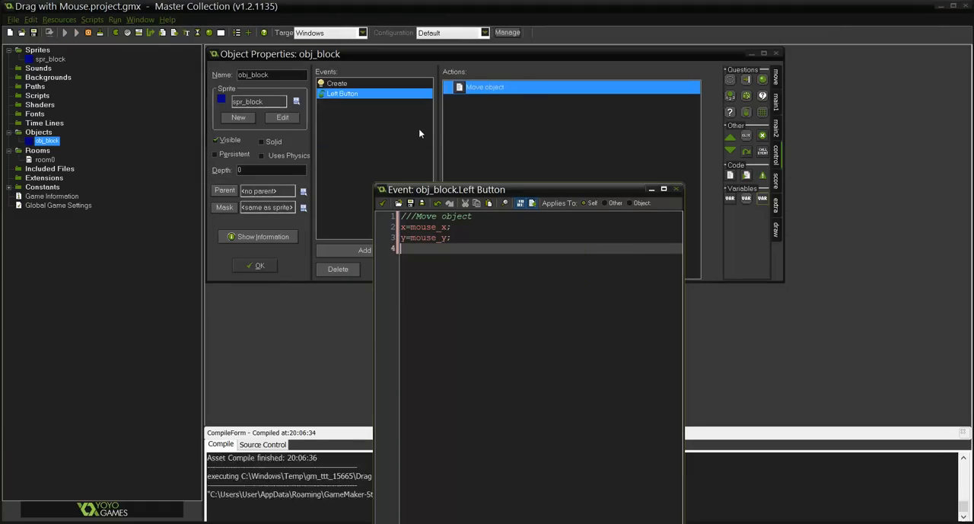
click(64, 32)
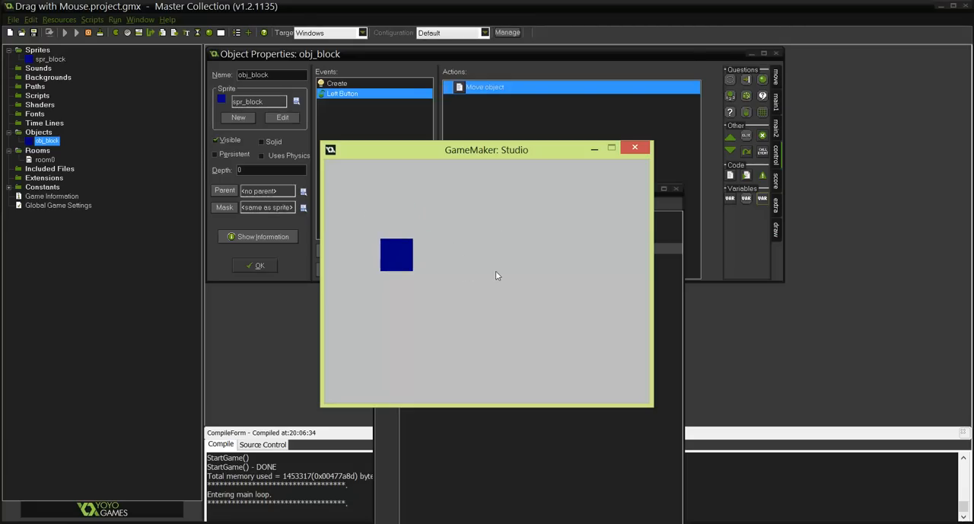
mouse_move(653, 129)
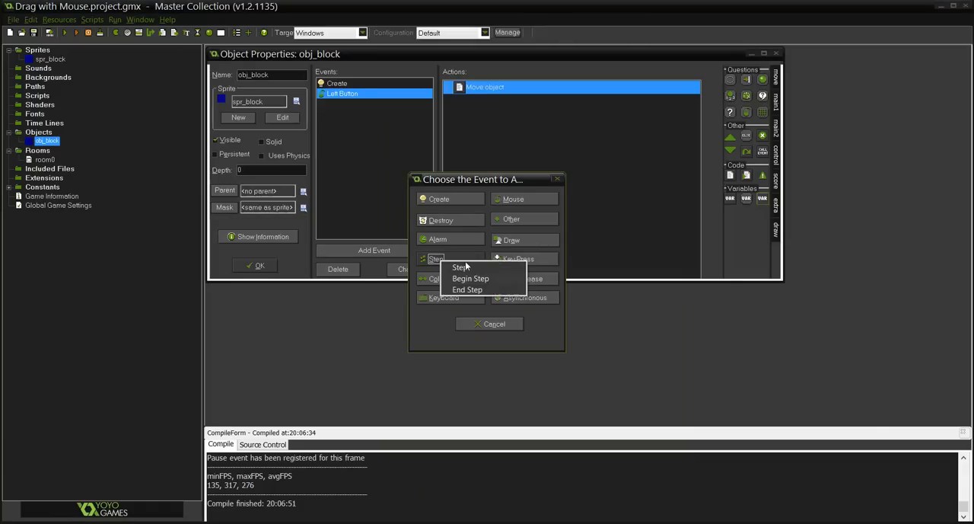
Add a Step event to obj_block and start its ///move object code
click(461, 267)
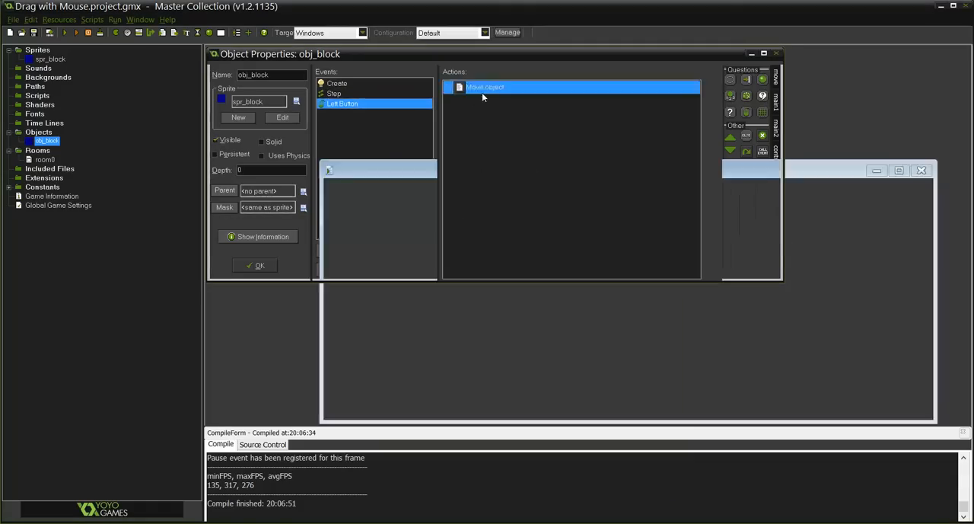
double_click(484, 87)
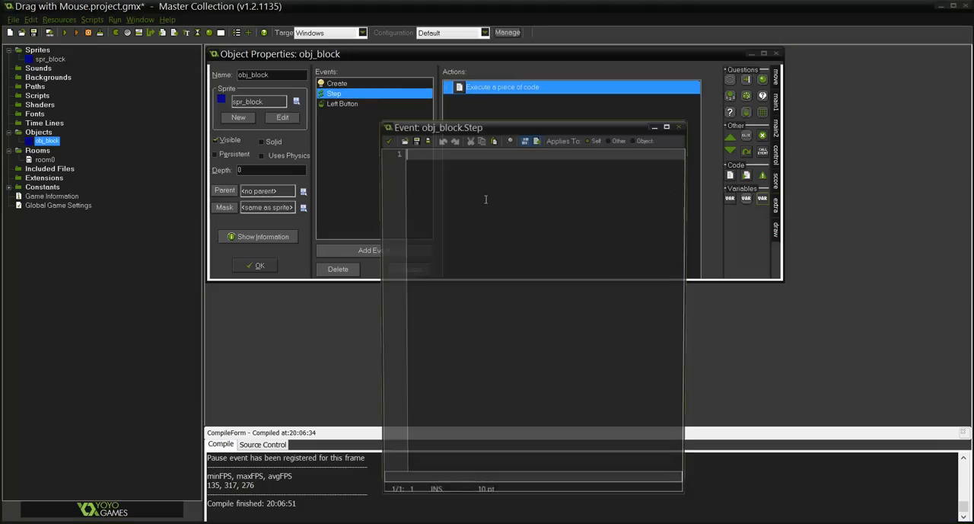
text(///move)
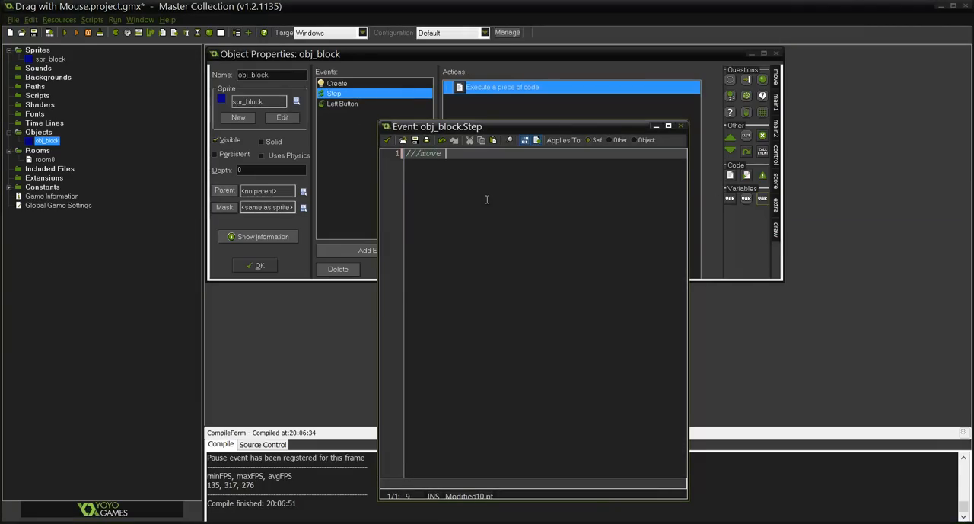
text(object)
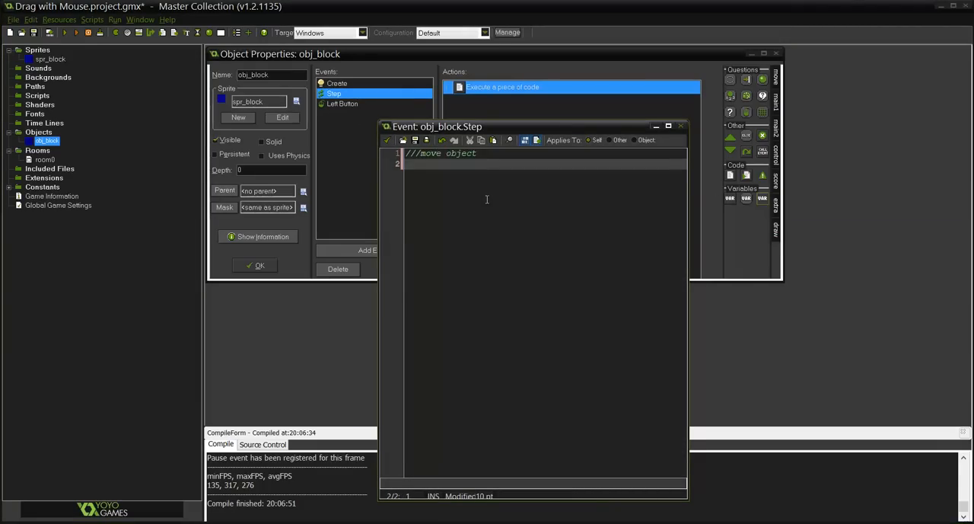
text(x=m)
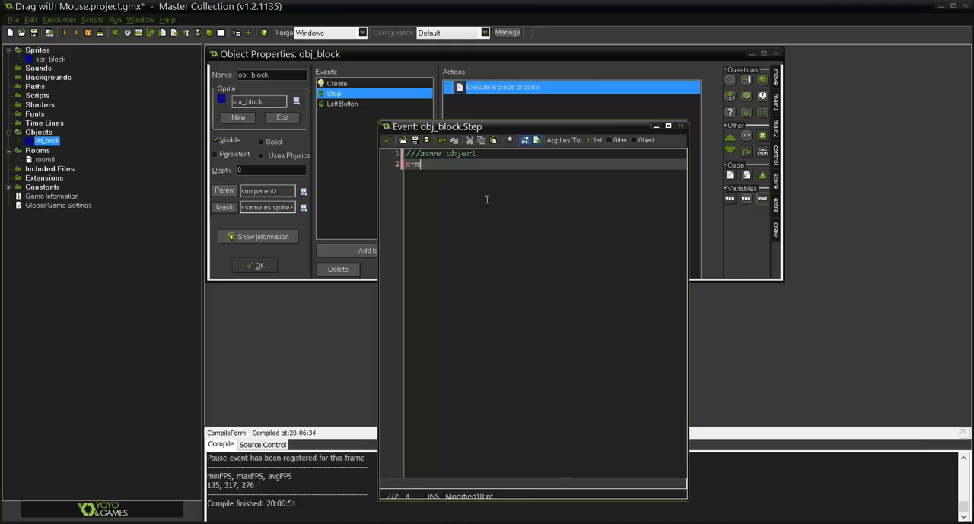
Complete the Step code as if (selected){ x=mouse_x; y=mouse_y; } and run the game
text(if (s)
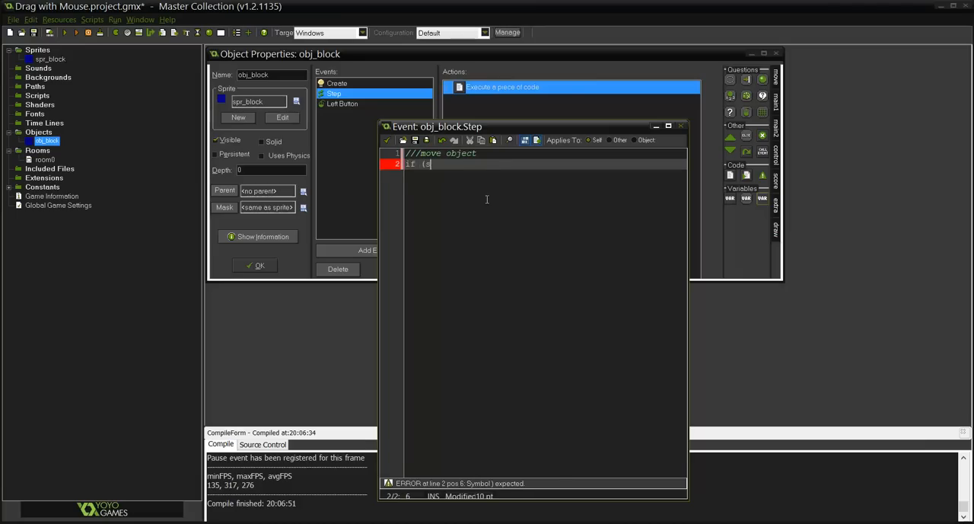
text(elected)
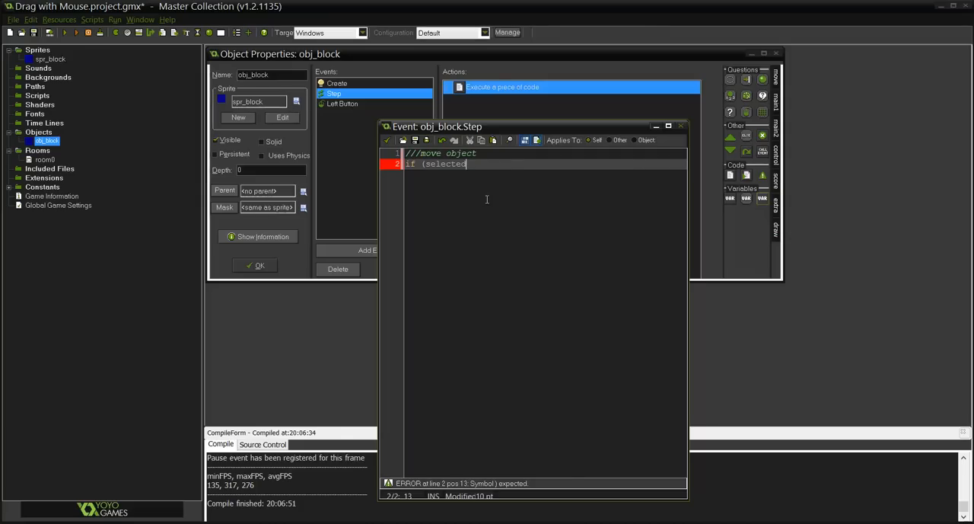
text(=)
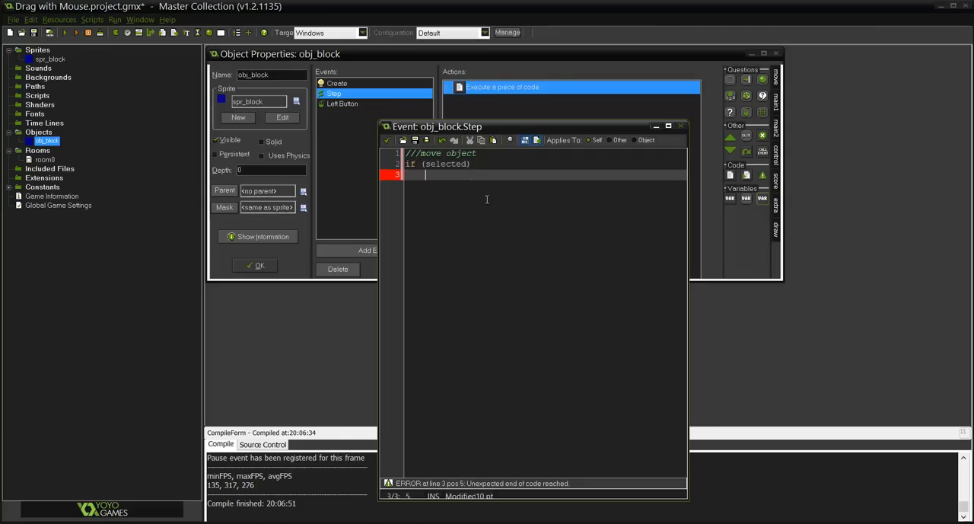
text(x=m)
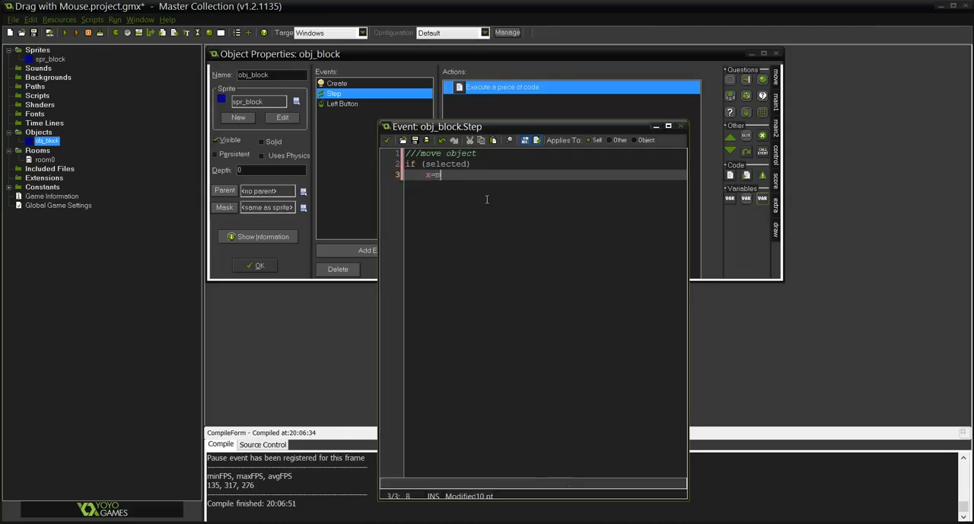
text(ouse_x;)
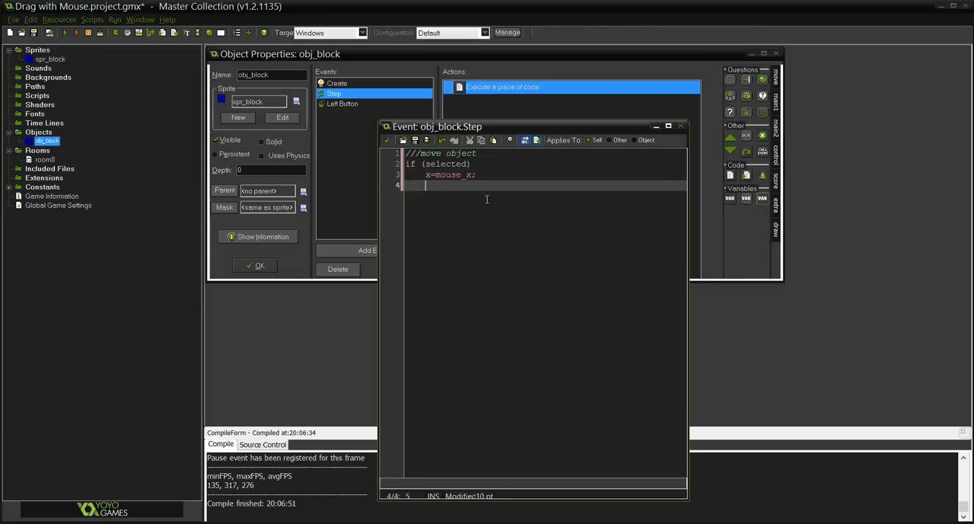
text(y=mouse)
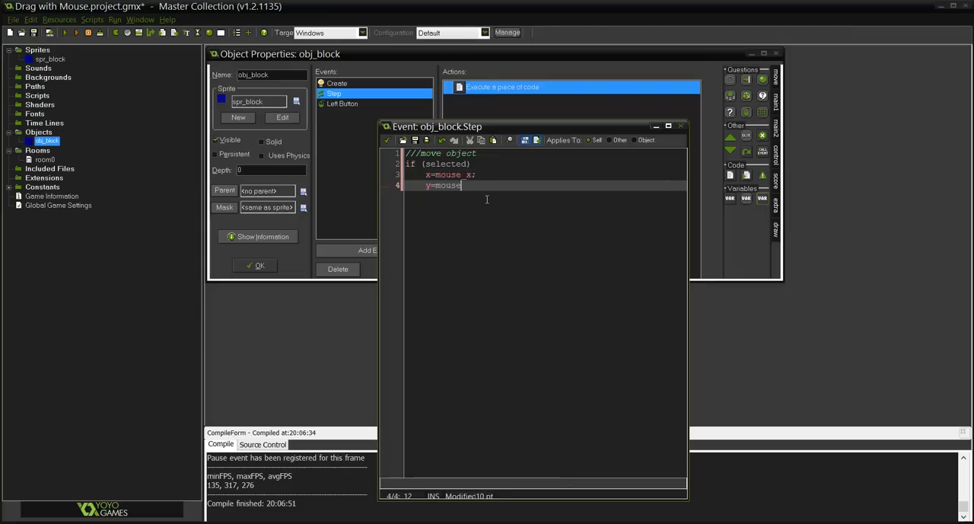
text(_y;)
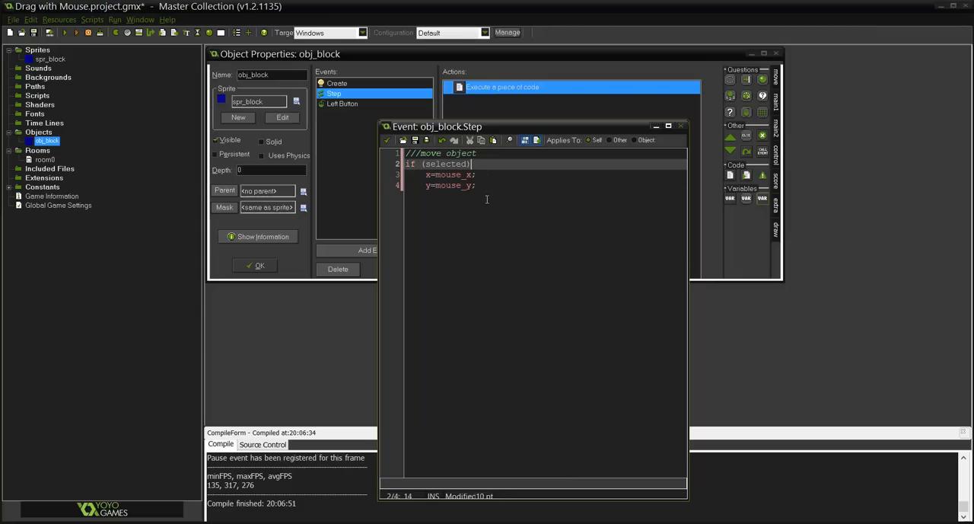
text({)
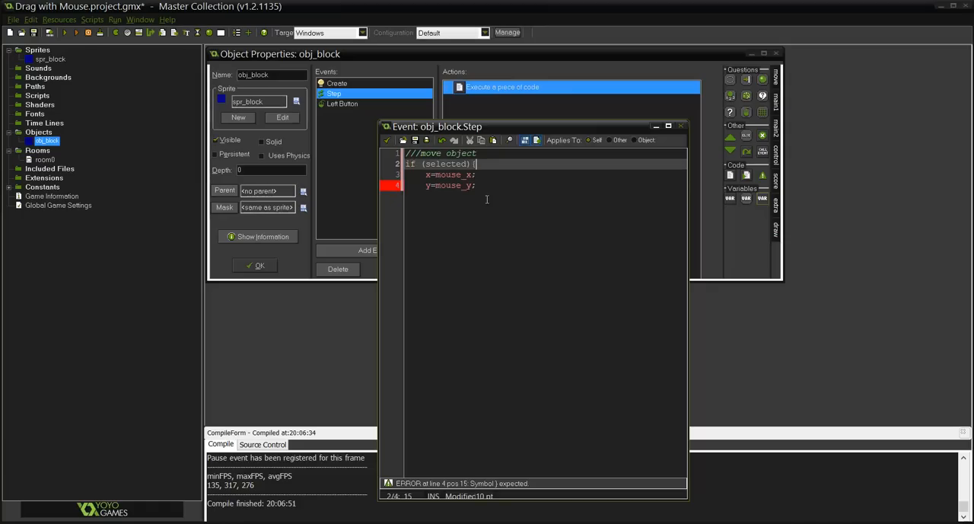
text(})
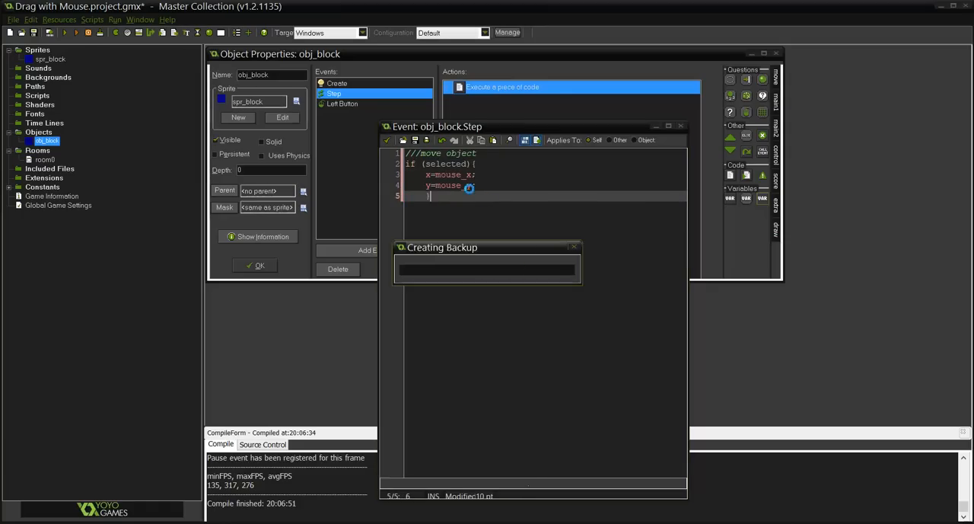
click(89, 32)
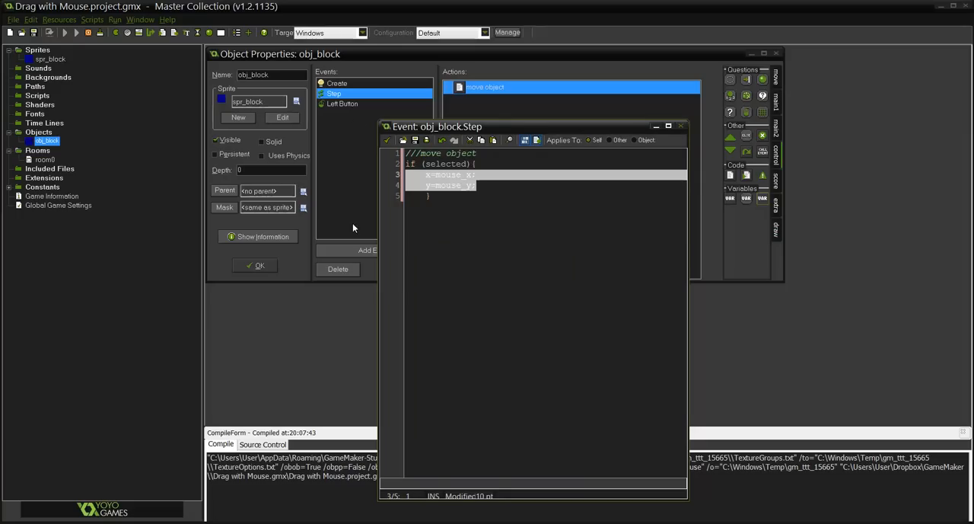
Pick up the blue block in the running game and move it to different spots
click(64, 31)
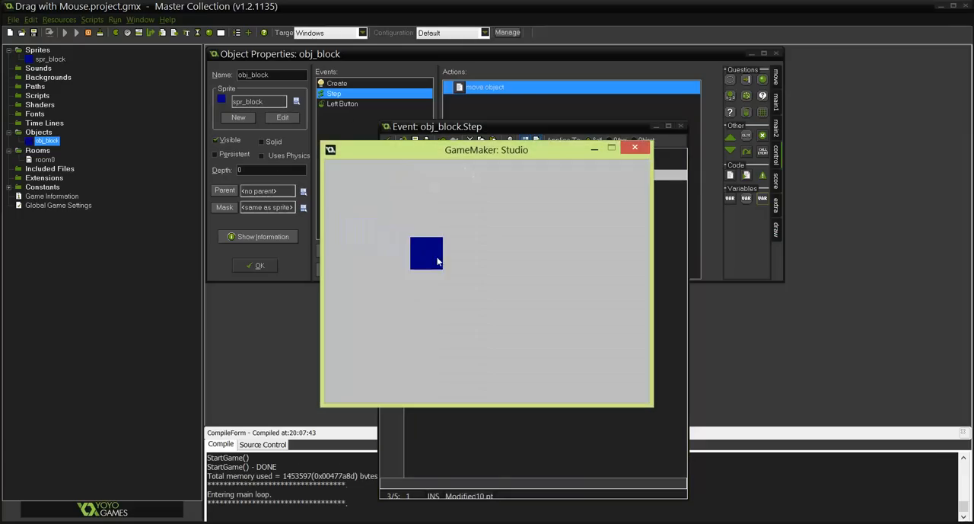
drag(426, 253, 469, 228)
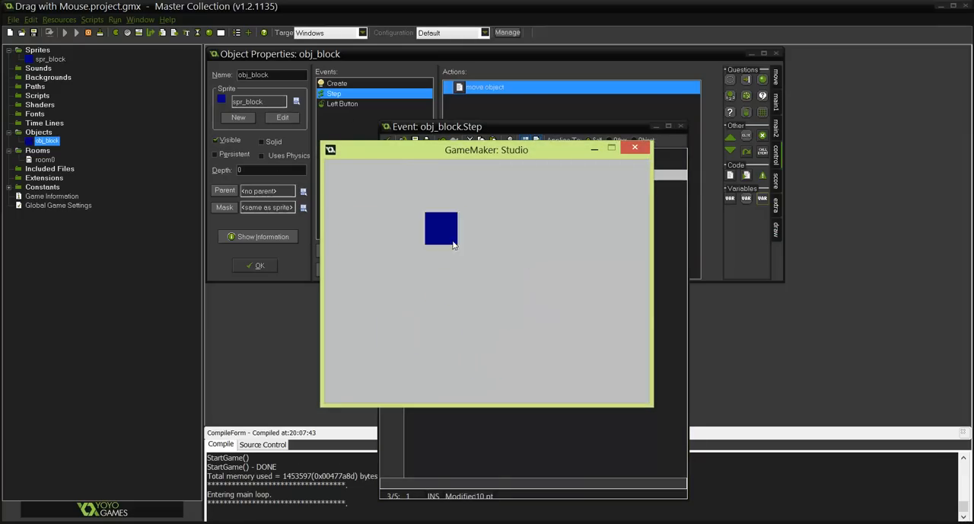
drag(441, 229, 554, 219)
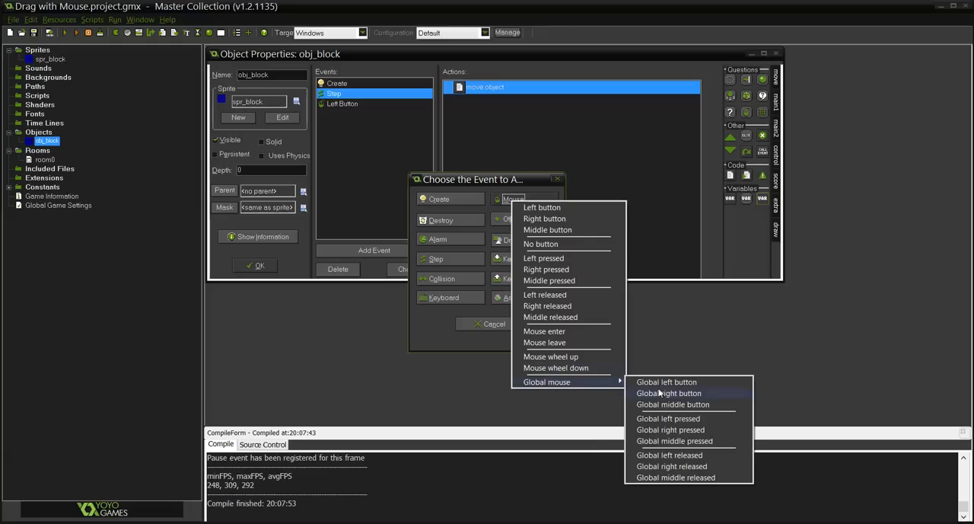
mouse_move(680, 457)
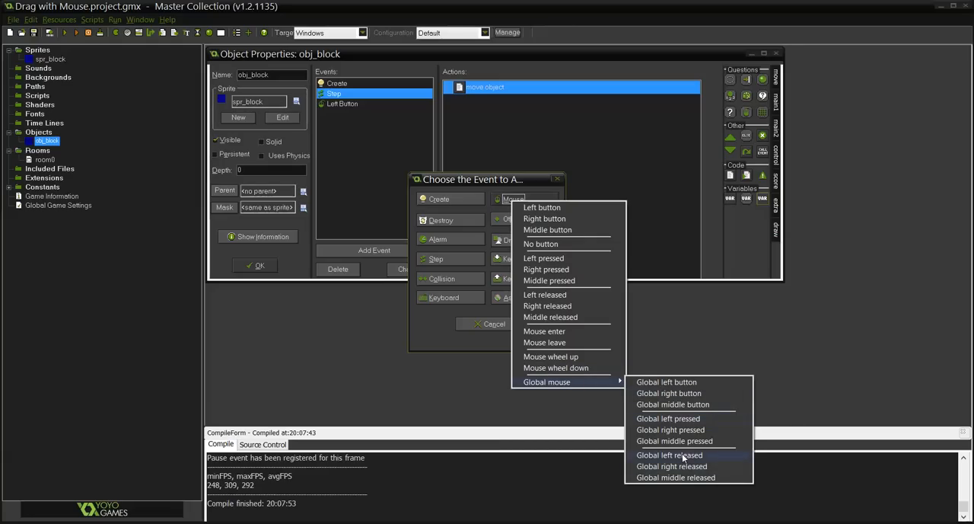
Add a Global Left Released event whose code action starts with ///release select
click(670, 454)
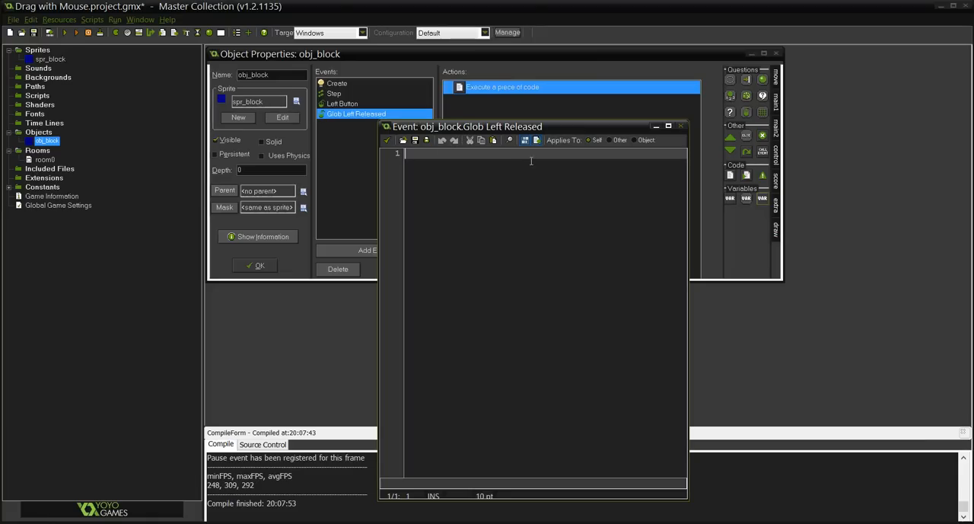
click(493, 140)
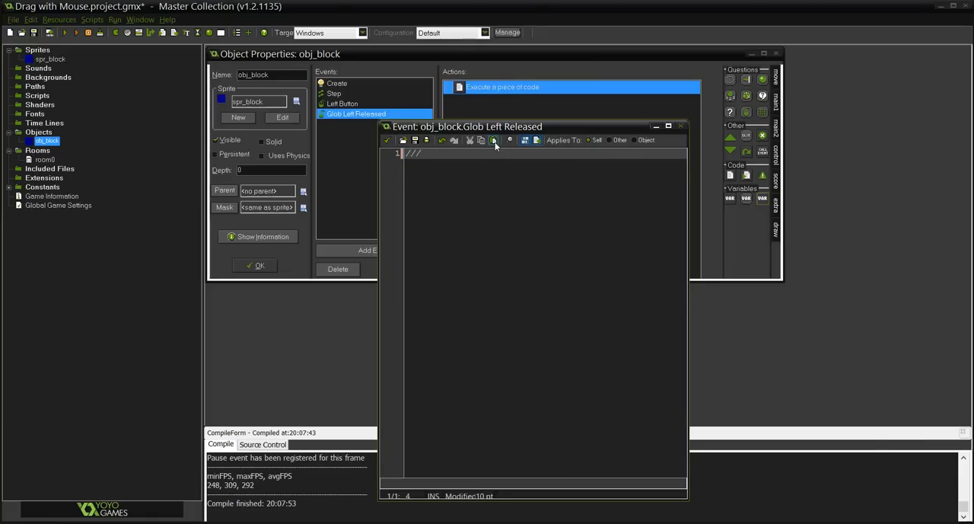
text(re)
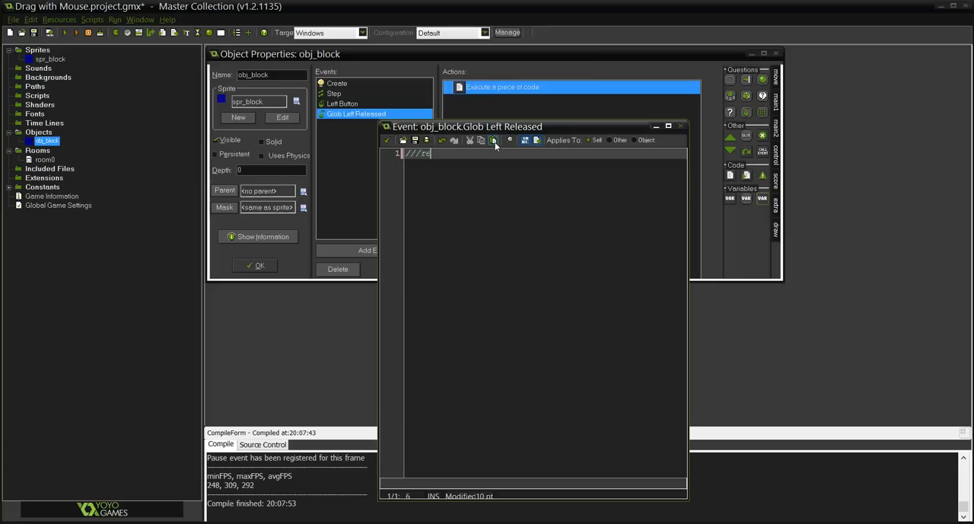
text(elease s)
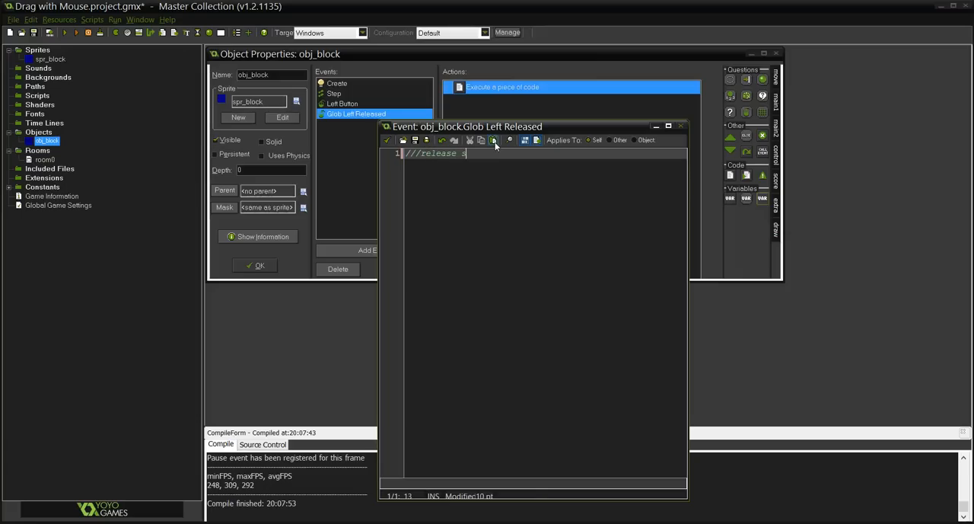
text(select)
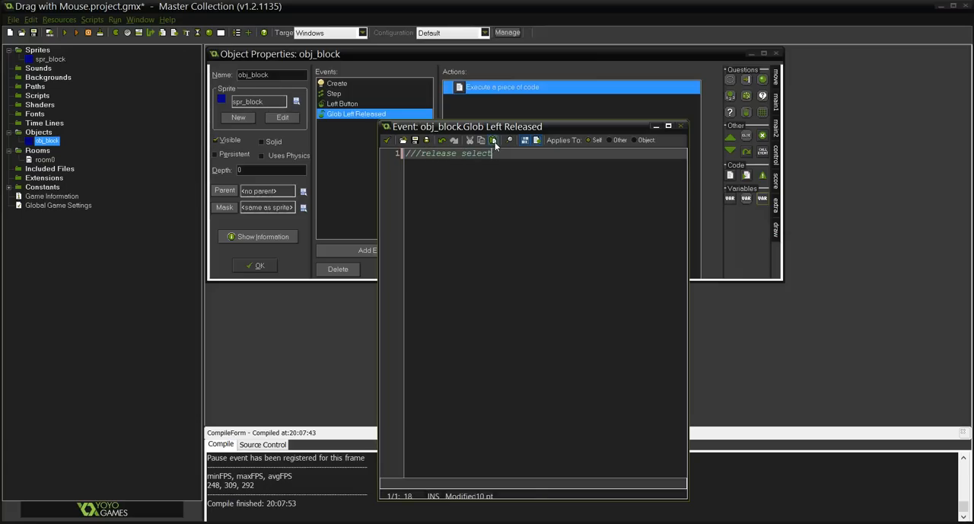
text(sele)
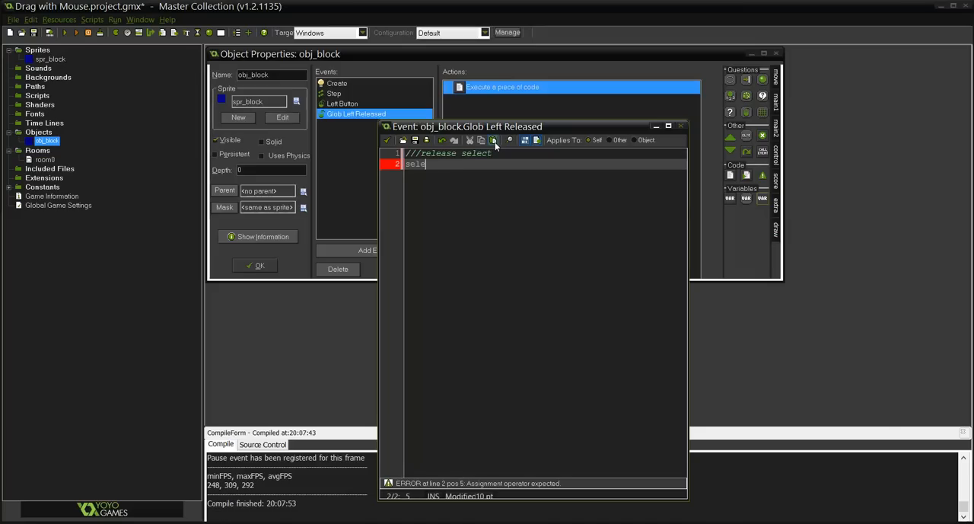
text(t)
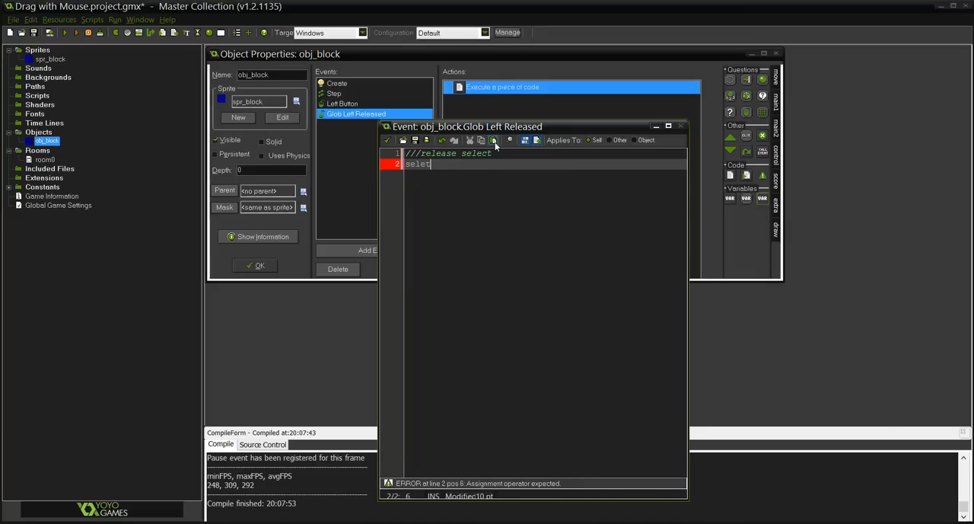
text(c)
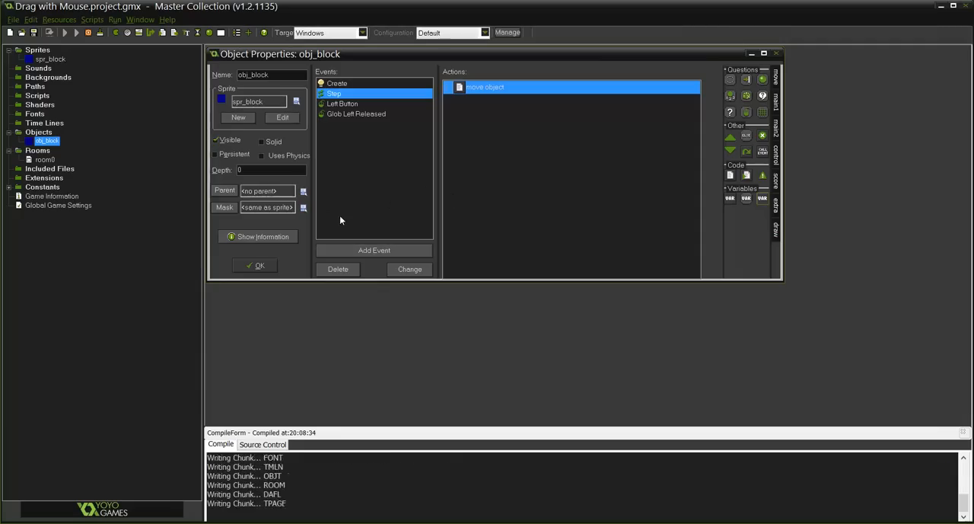
click(64, 32)
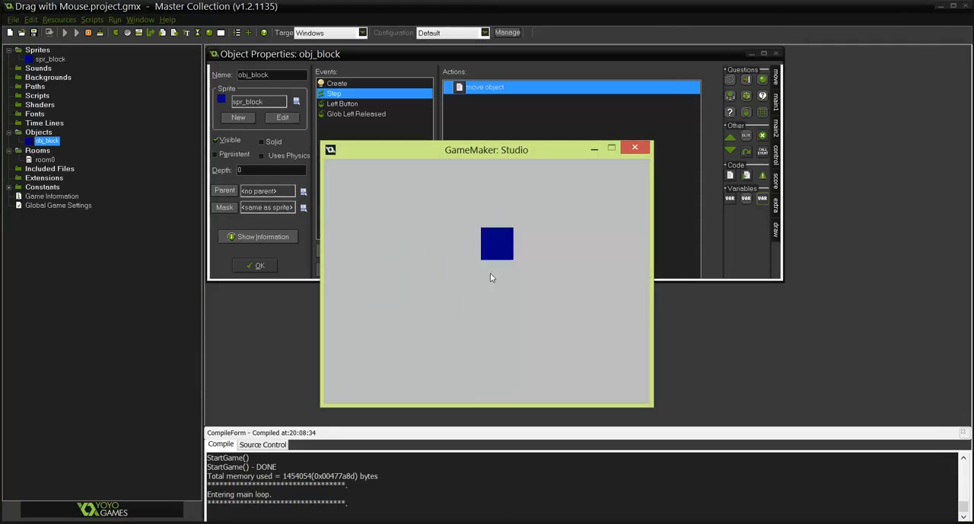
click(633, 146)
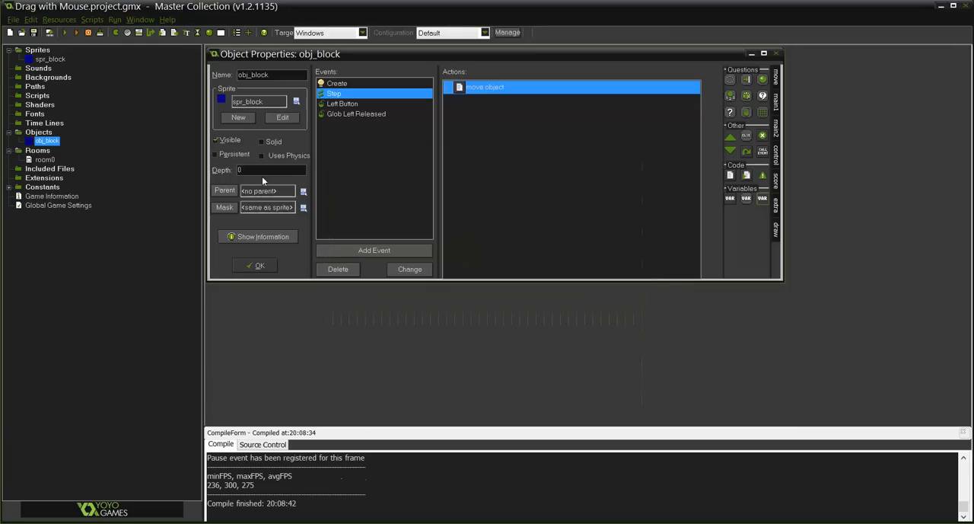
Place a second obj_block in room0 and launch the game to test two blocks
double_click(43, 158)
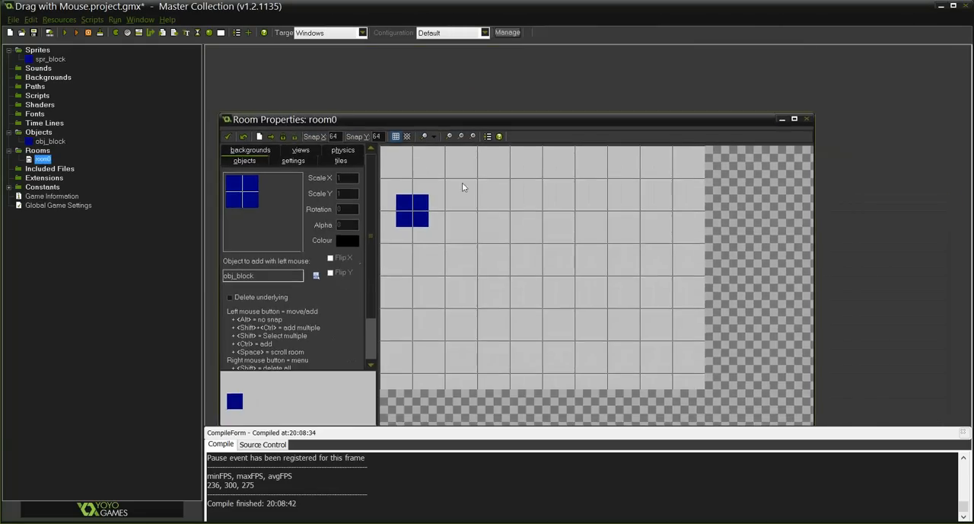
click(606, 212)
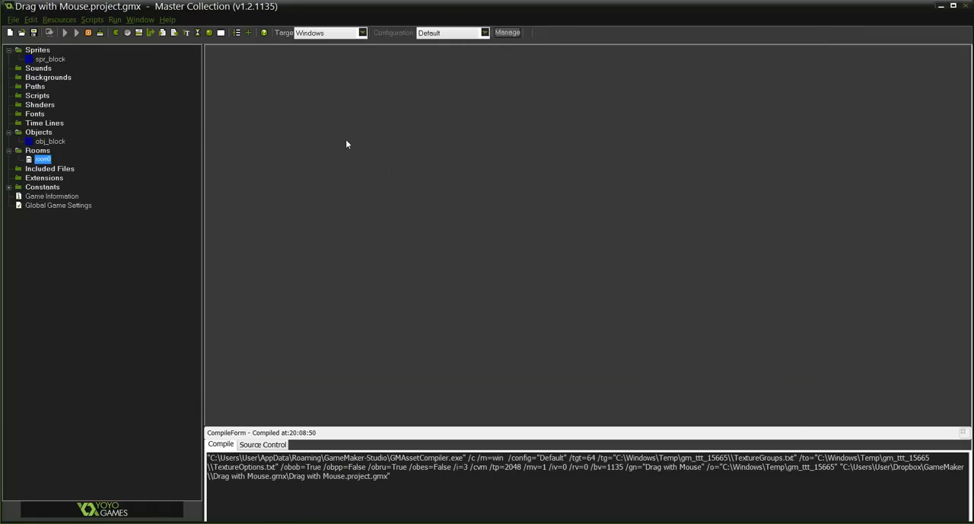
click(76, 32)
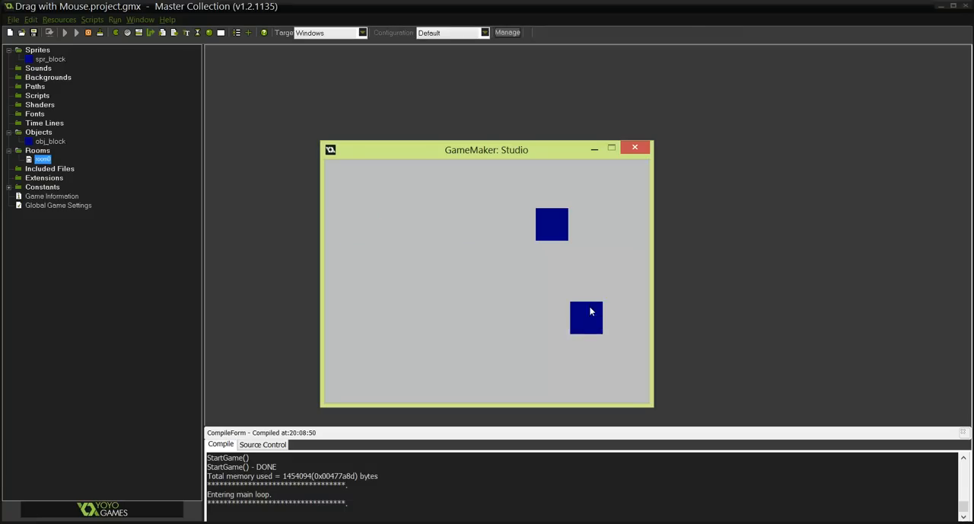
Drag one block onto the other and move the stacked blocks around the room
drag(586, 316, 475, 235)
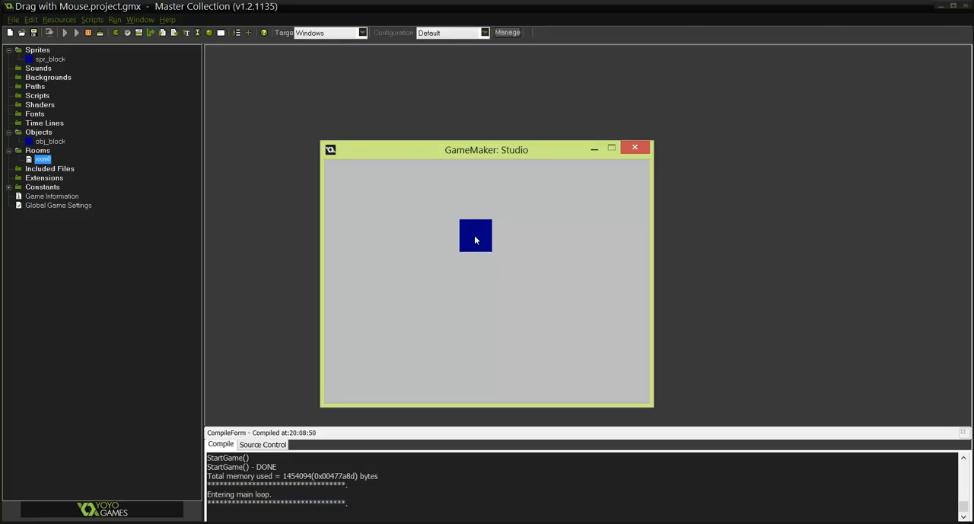
drag(474, 234, 462, 233)
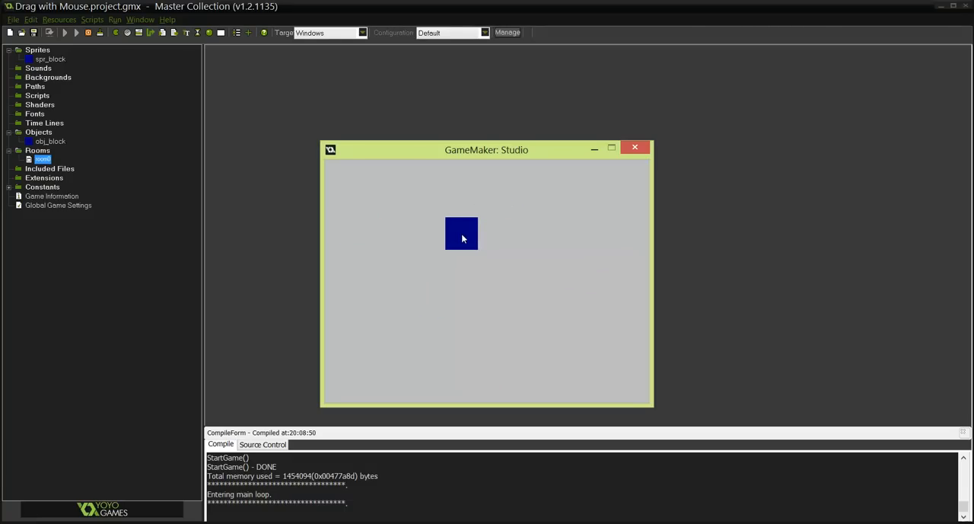
drag(462, 233, 438, 192)
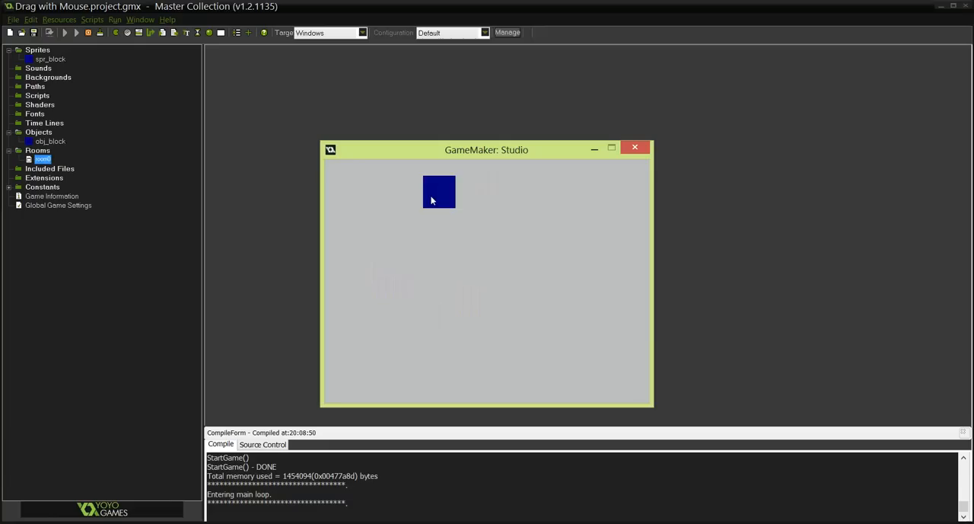
drag(439, 192, 462, 268)
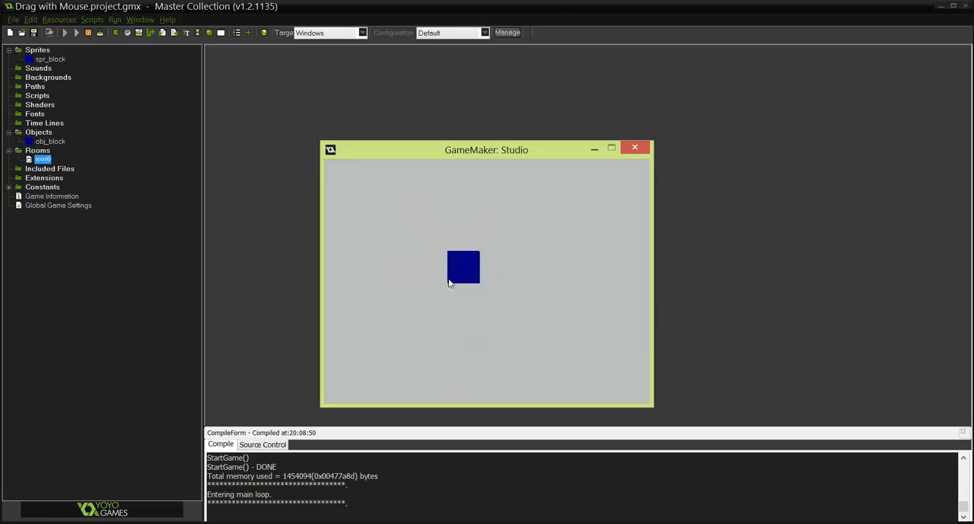
drag(462, 268, 539, 257)
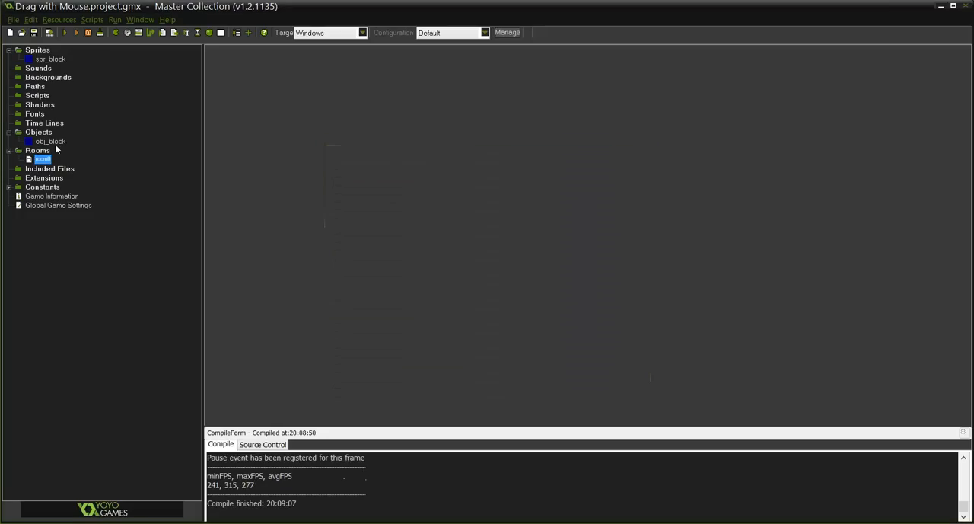
click(51, 141)
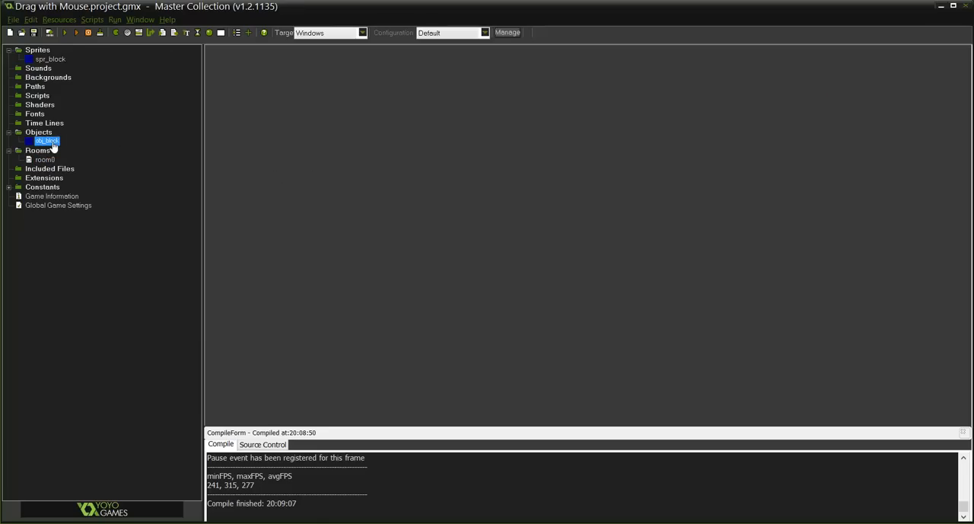
Add a global.canSelect assignment under selected = false in obj_block's Create code
double_click(46, 140)
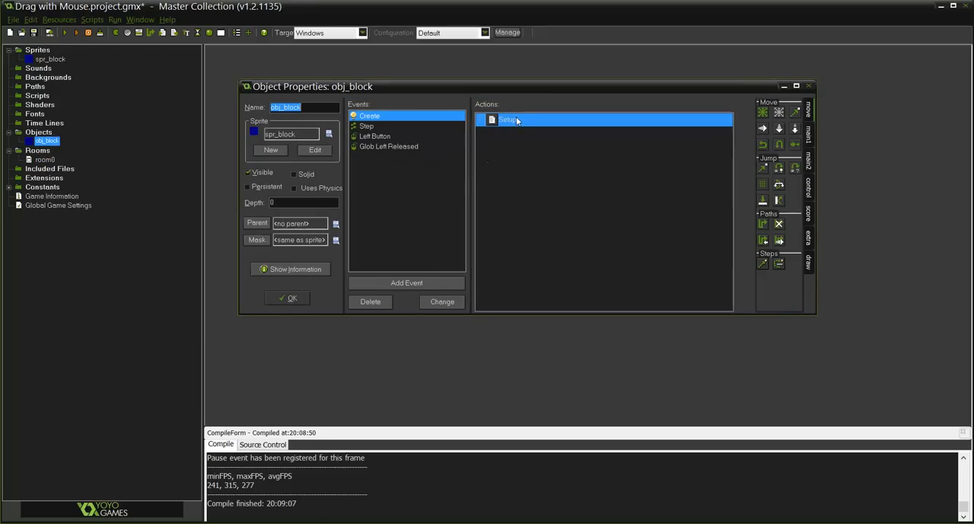
double_click(508, 119)
text(selected = false;)
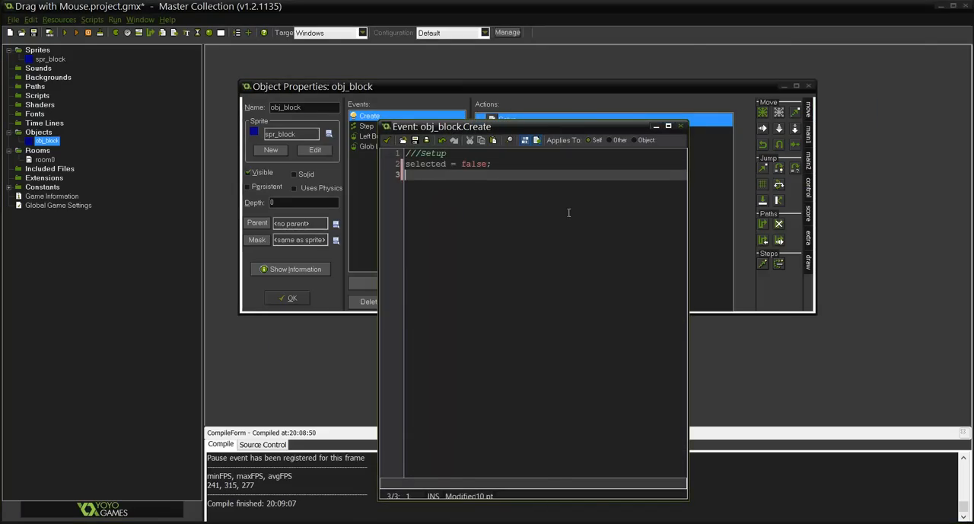
text(global)
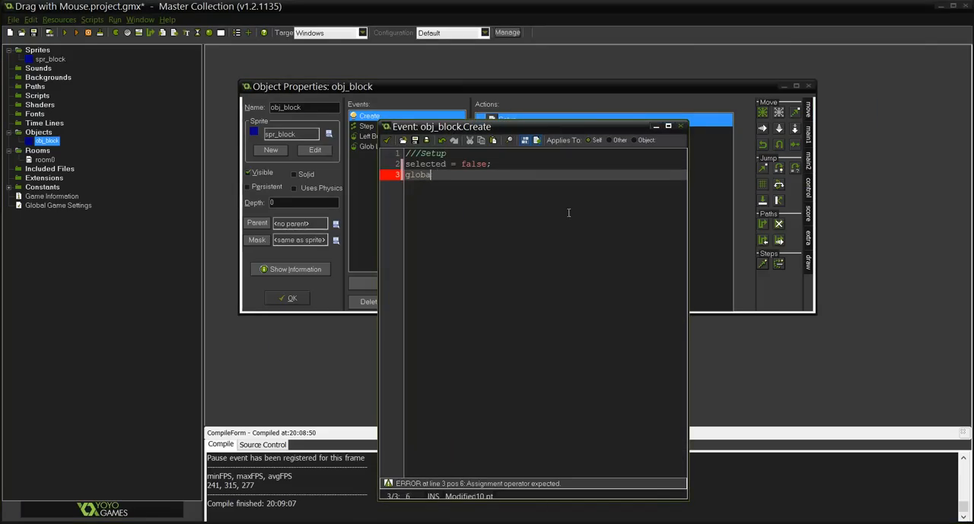
text(.)
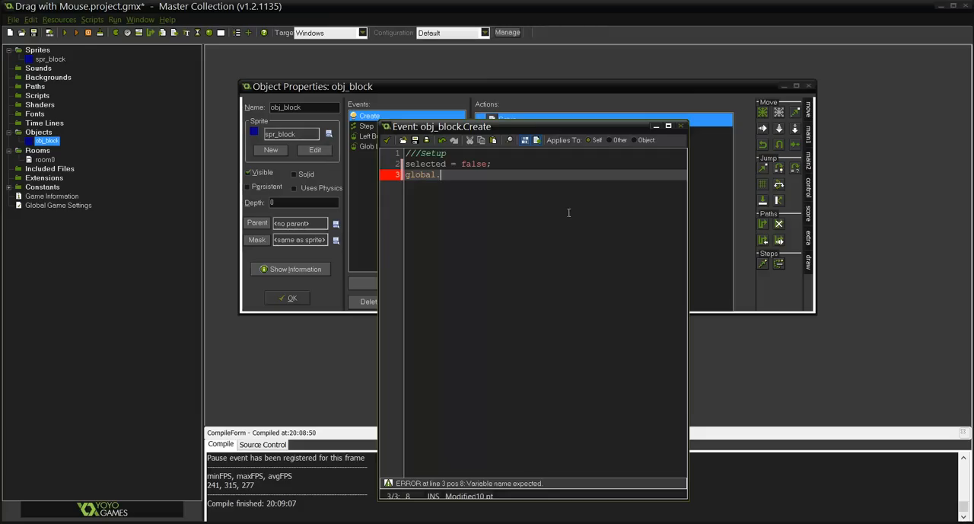
text(cans)
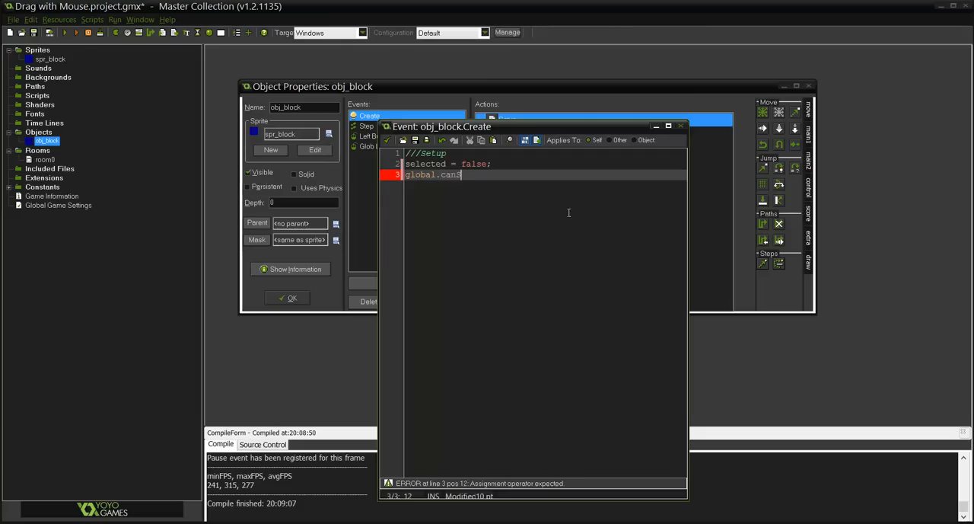
text(elect =)
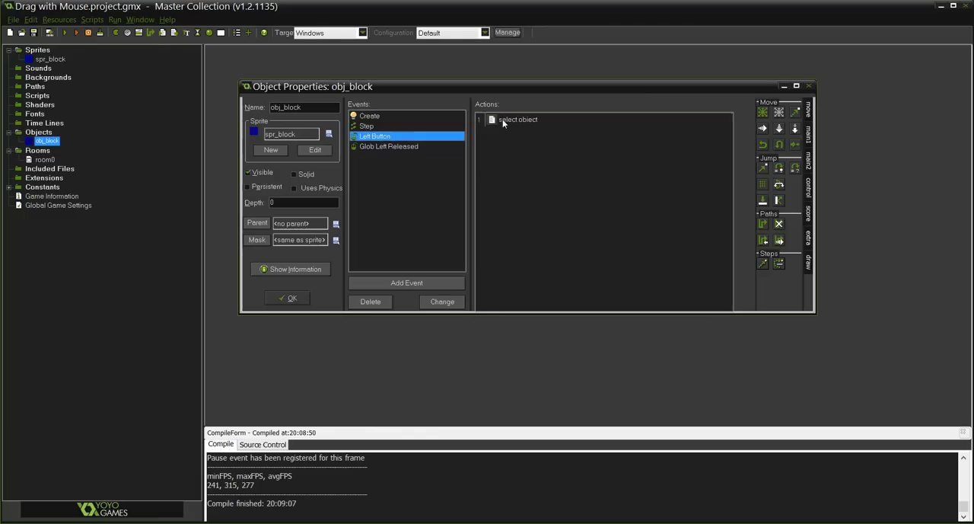
Check the Left Button code, then add global.canSelect = false; inside the Step event's if (selected) block
double_click(518, 119)
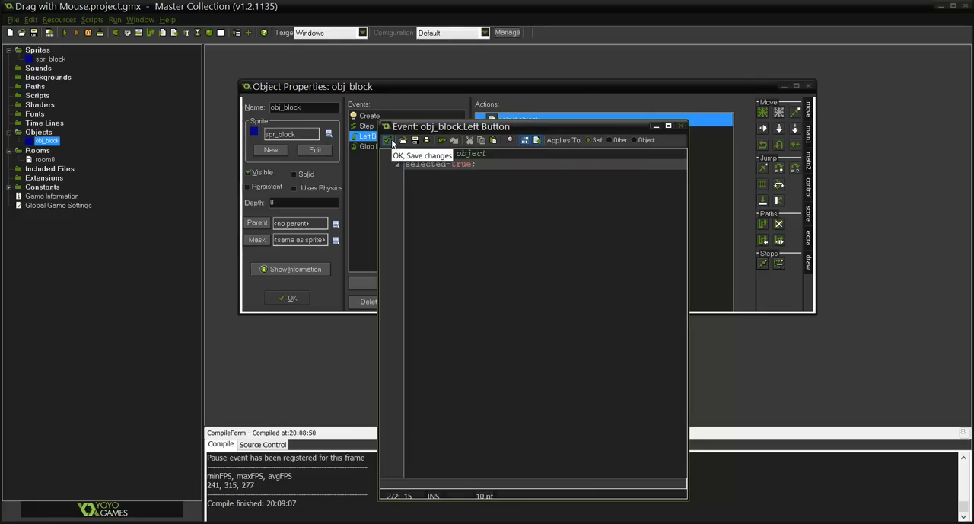
click(369, 125)
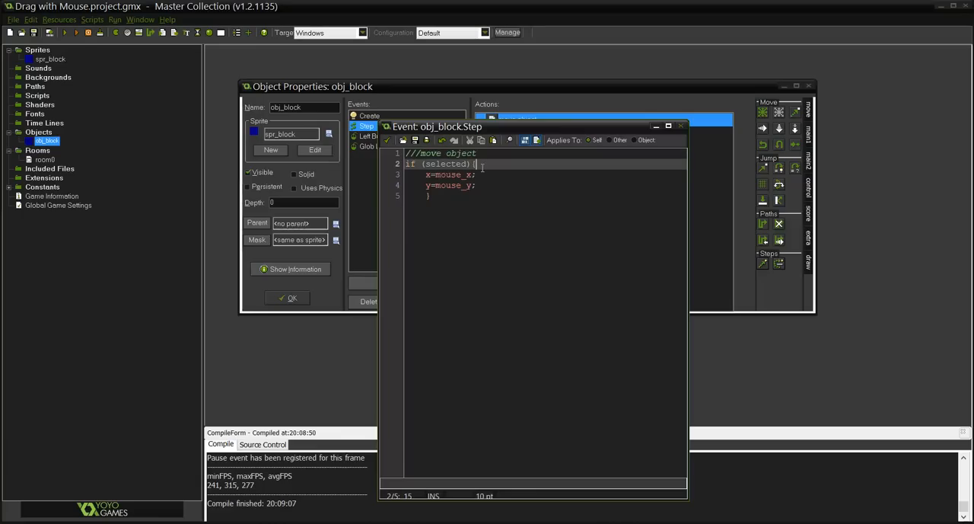
text(s)
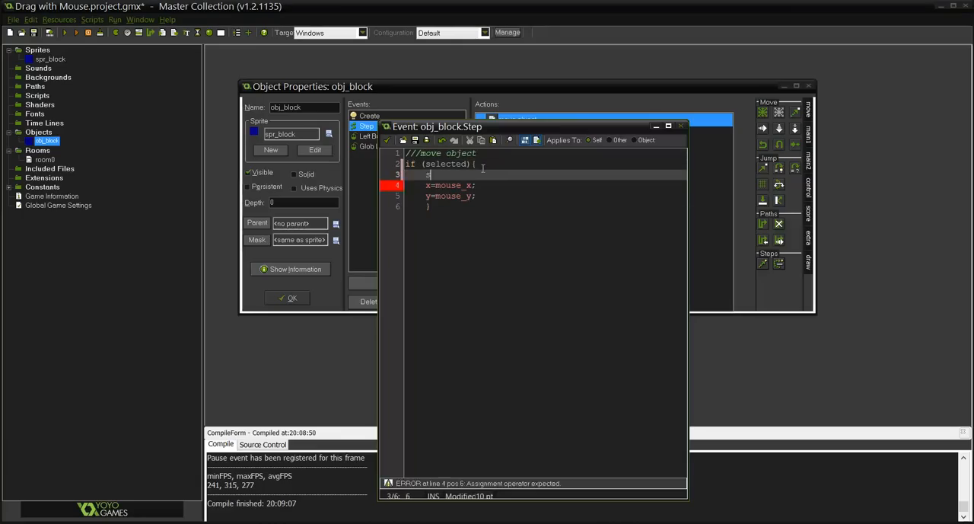
text(global)
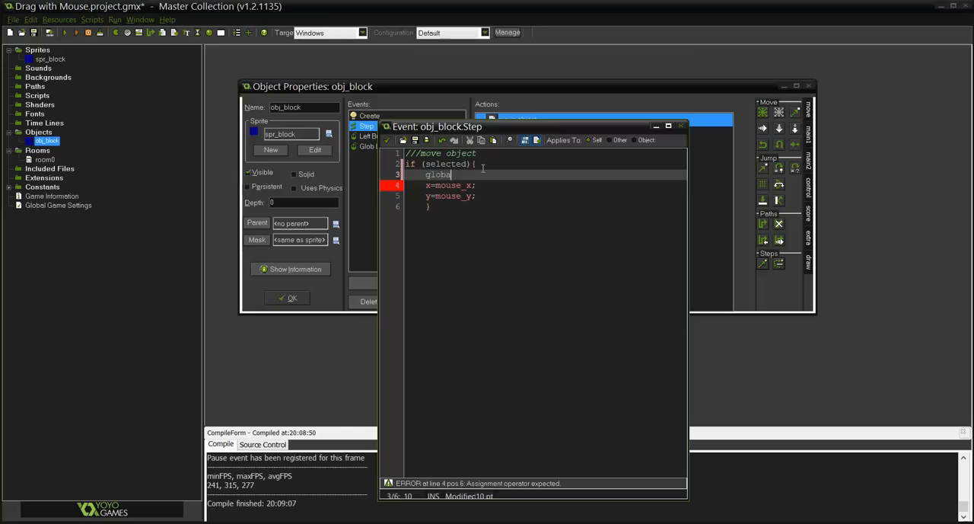
text(.cans)
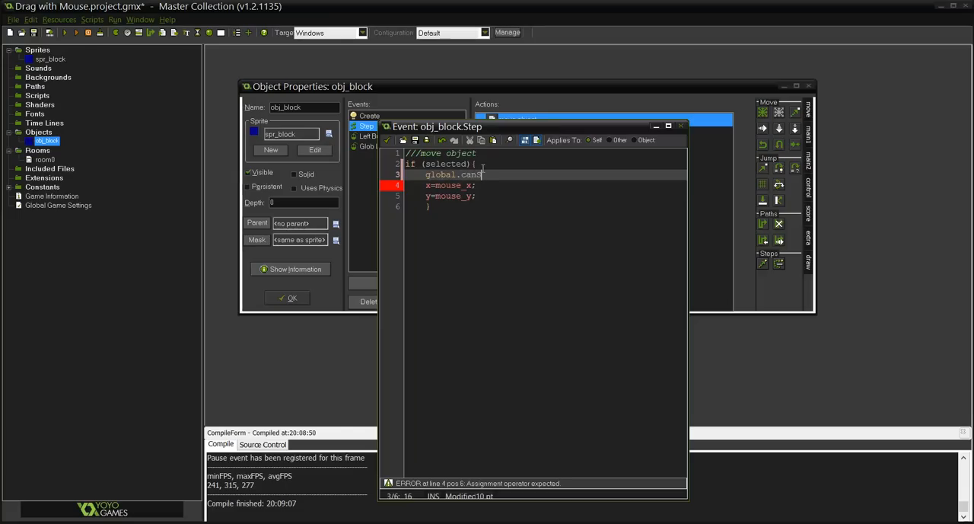
text(elect = false)
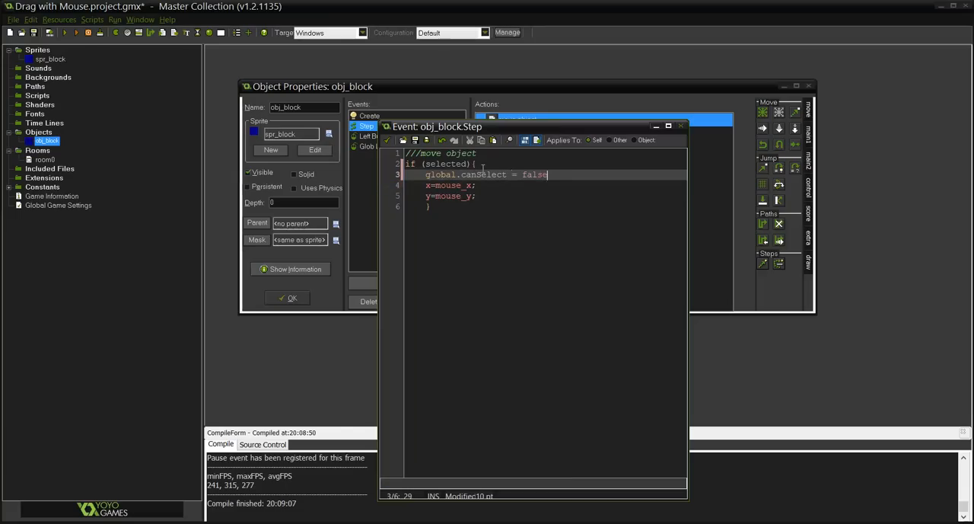
text(;)
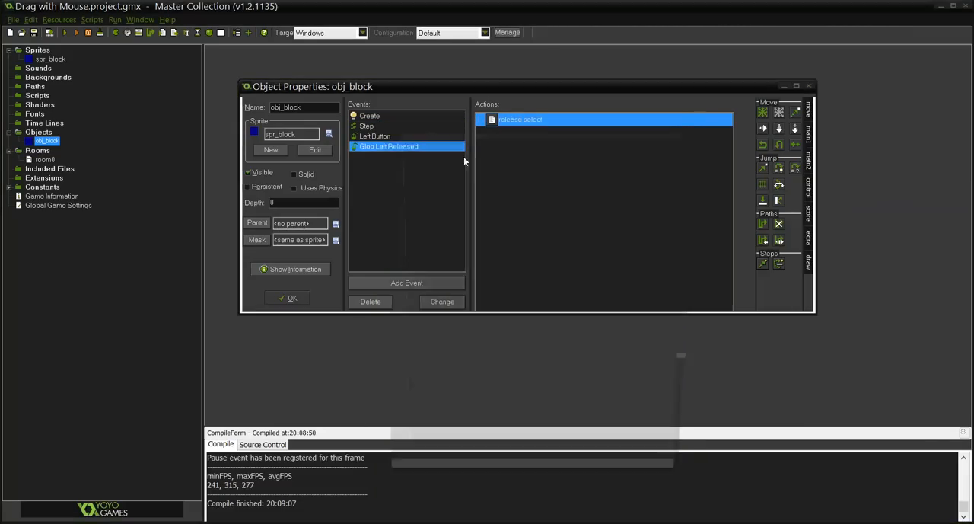
Add global.canSelect = true; below selected=false; in the Global Left Released code
double_click(520, 119)
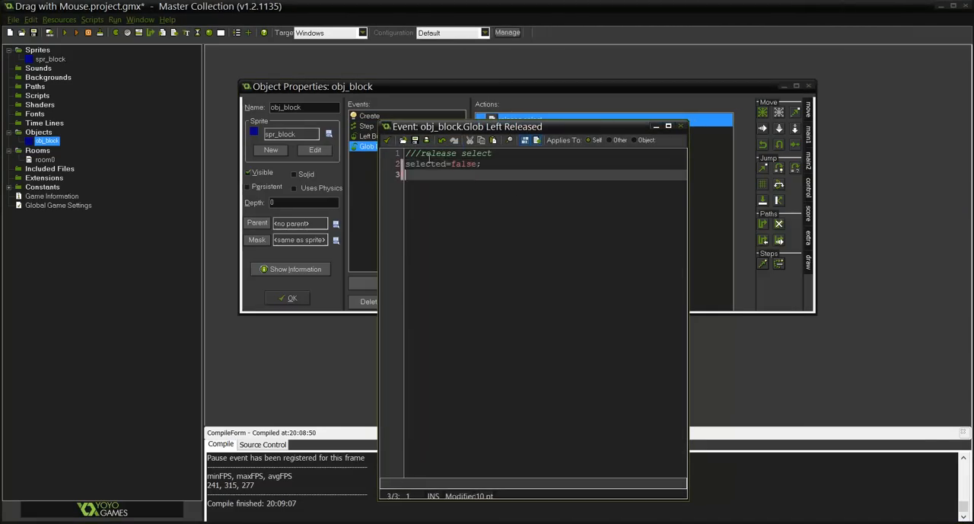
text(global.se)
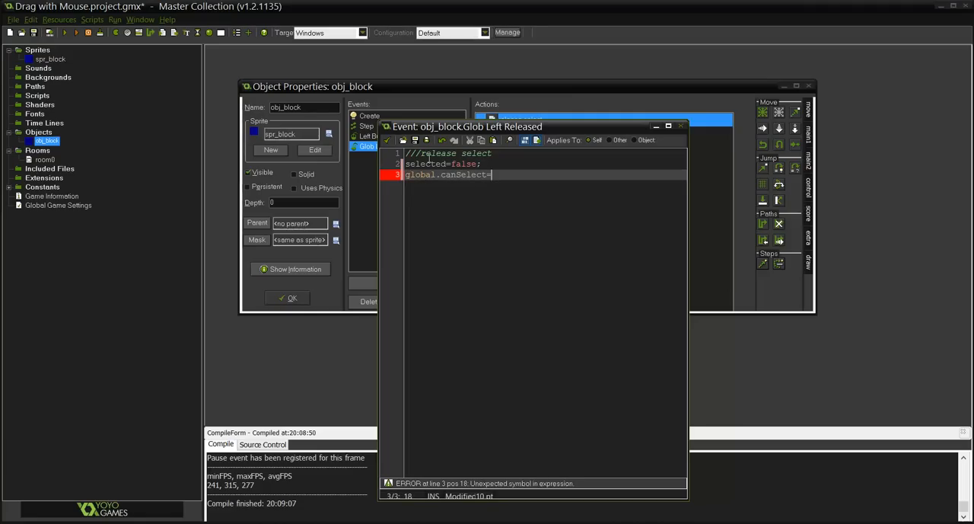
text(true;)
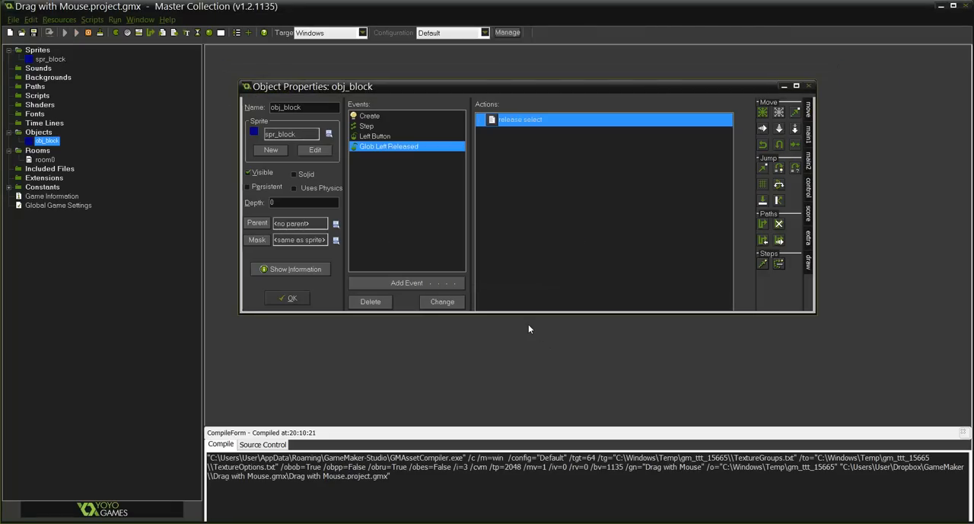
click(64, 32)
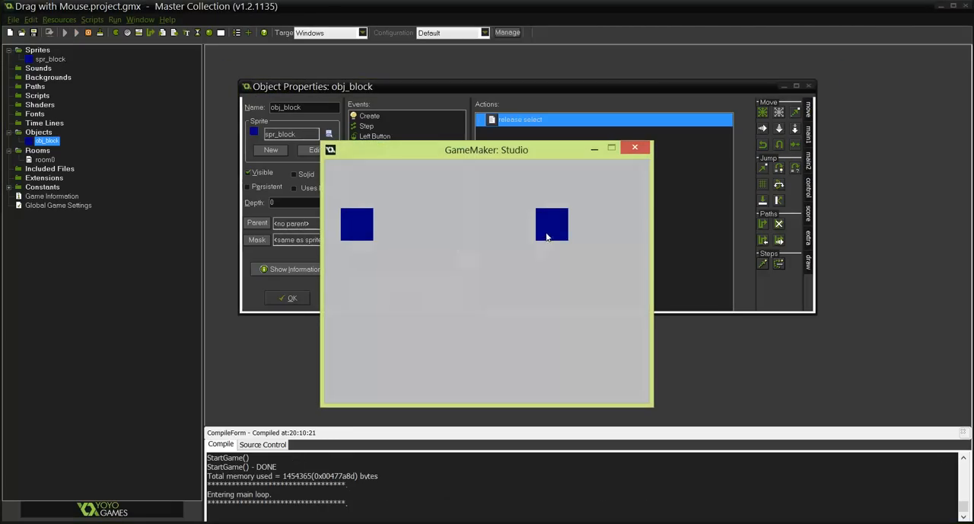
drag(551, 225, 357, 228)
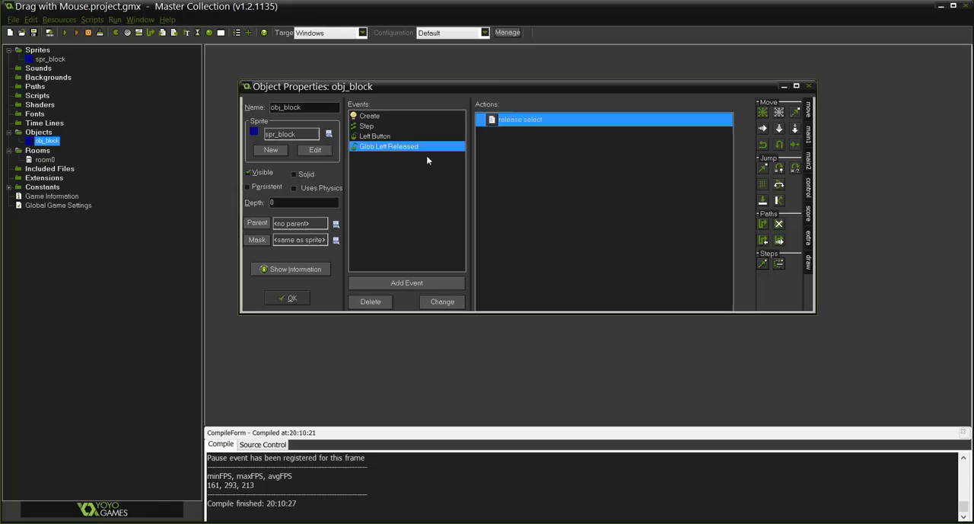
mouse_move(426, 151)
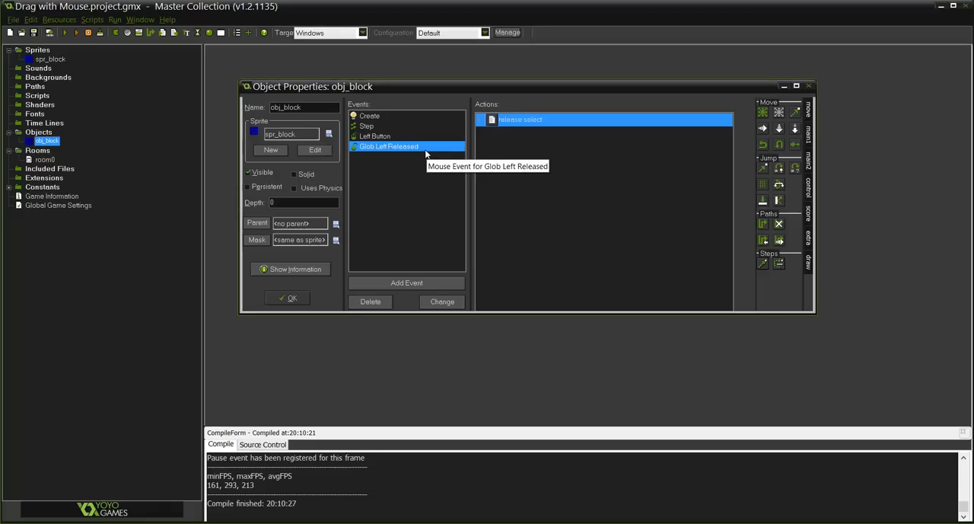
Paste global.canSelect = false; into the Left Button code above selected=true and edit its value to true
click(366, 125)
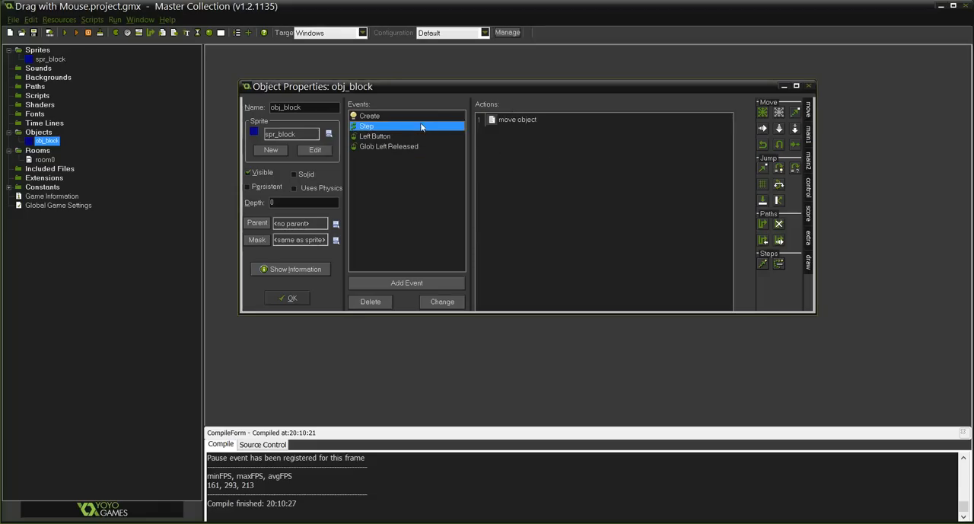
double_click(518, 119)
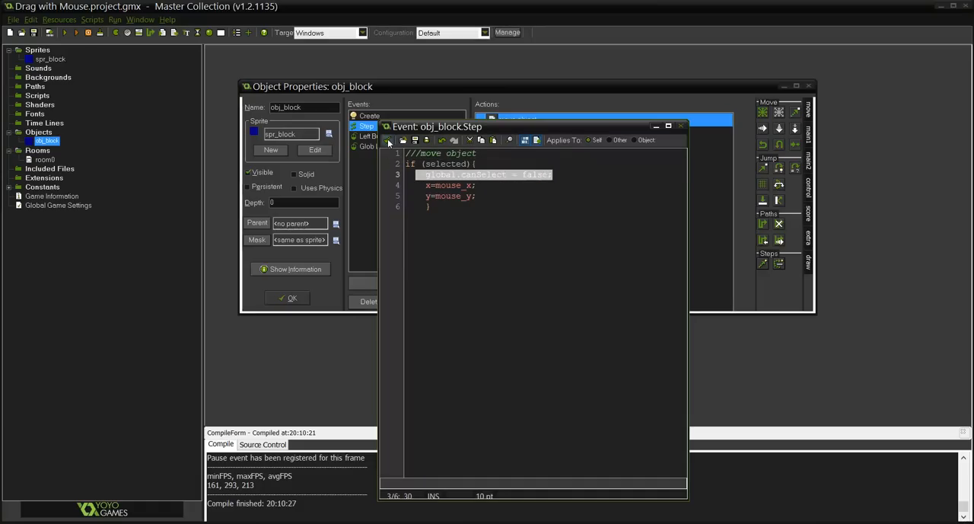
click(368, 135)
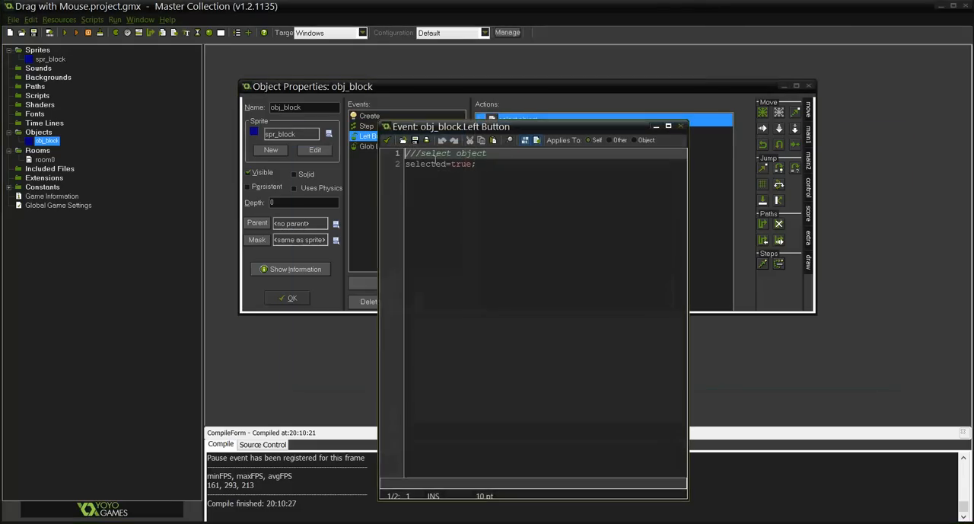
text(global.canSelect = false;)
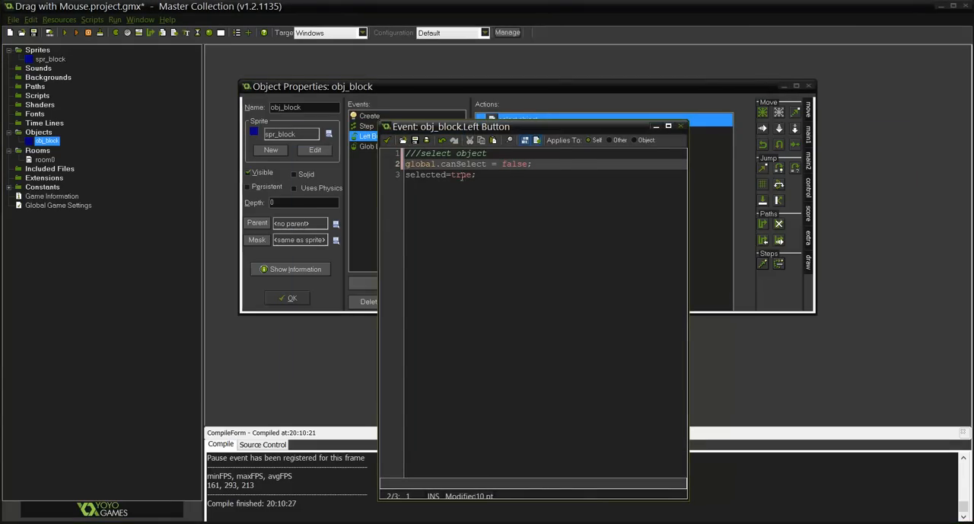
text(true)
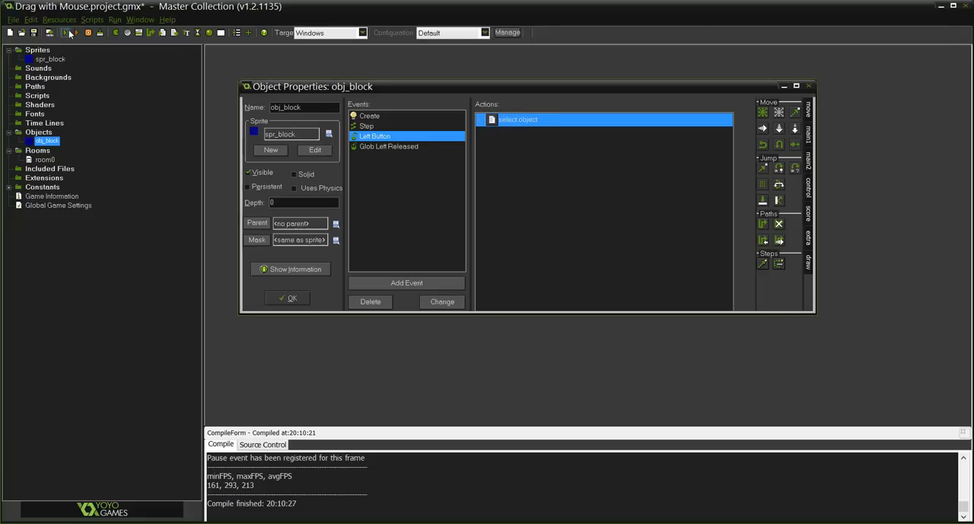
click(64, 32)
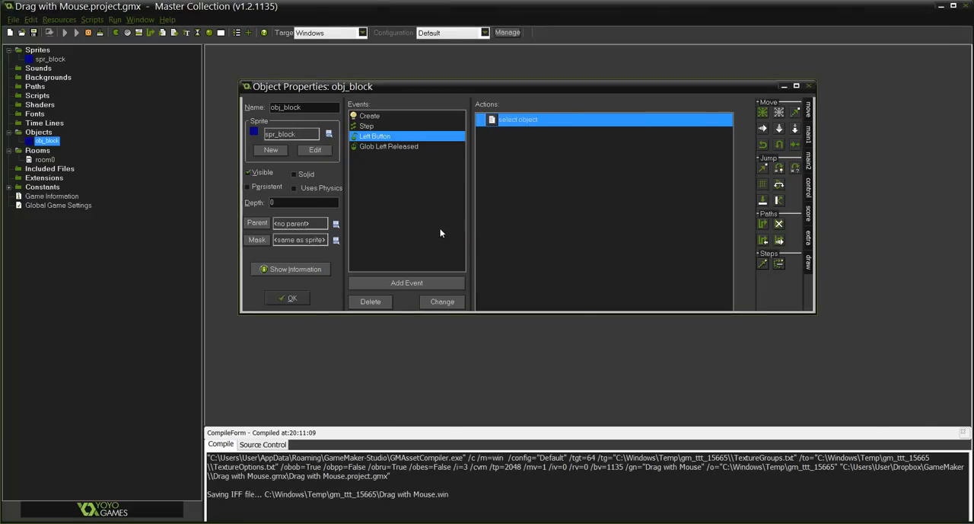
click(64, 32)
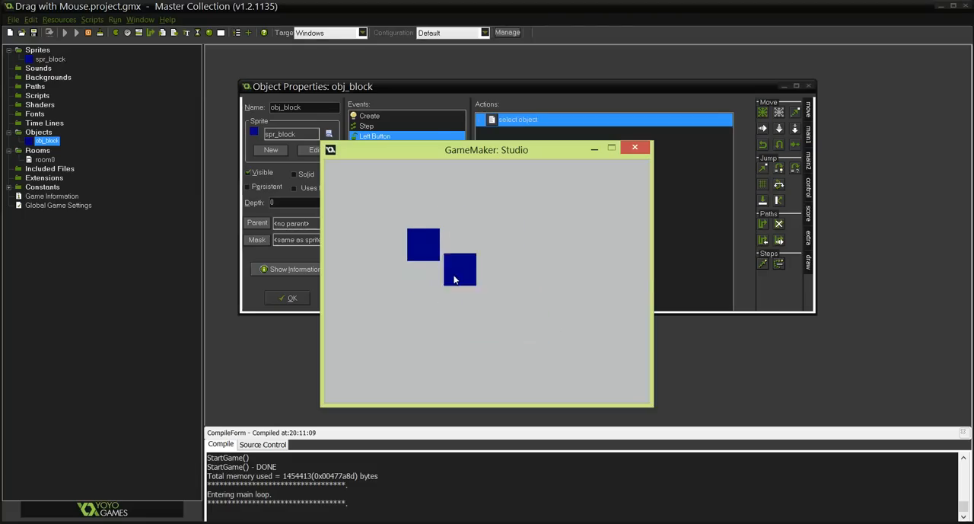
drag(460, 268, 567, 262)
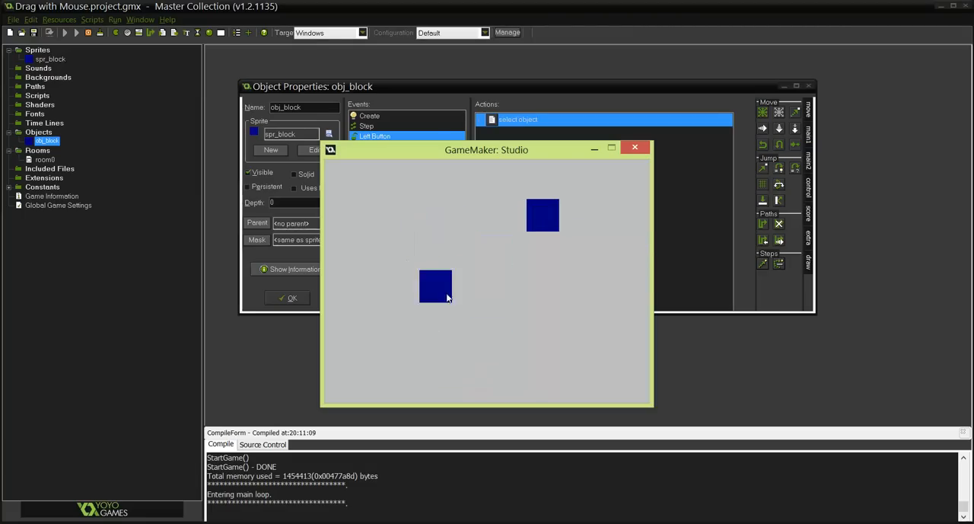
drag(435, 287, 487, 322)
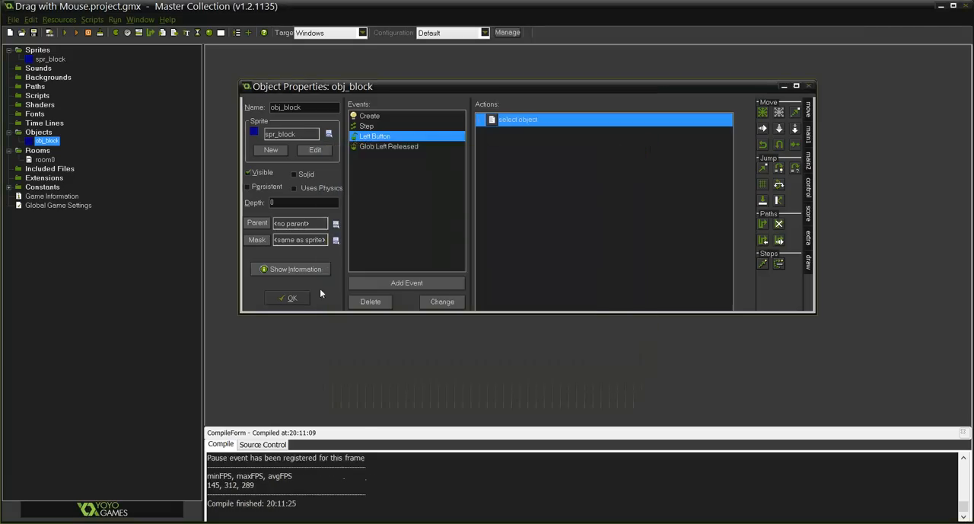
Close obj_block's Object Properties window
click(286, 296)
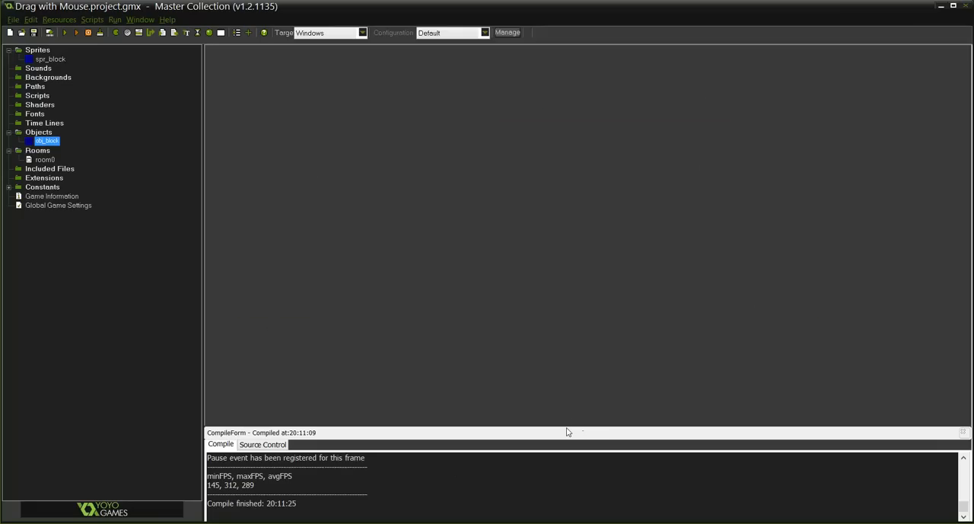
mouse_move(496, 496)
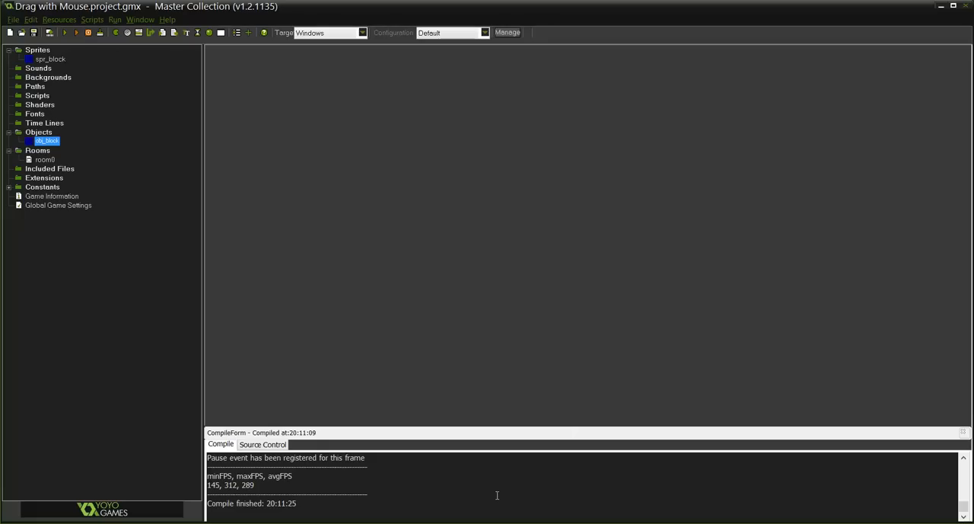